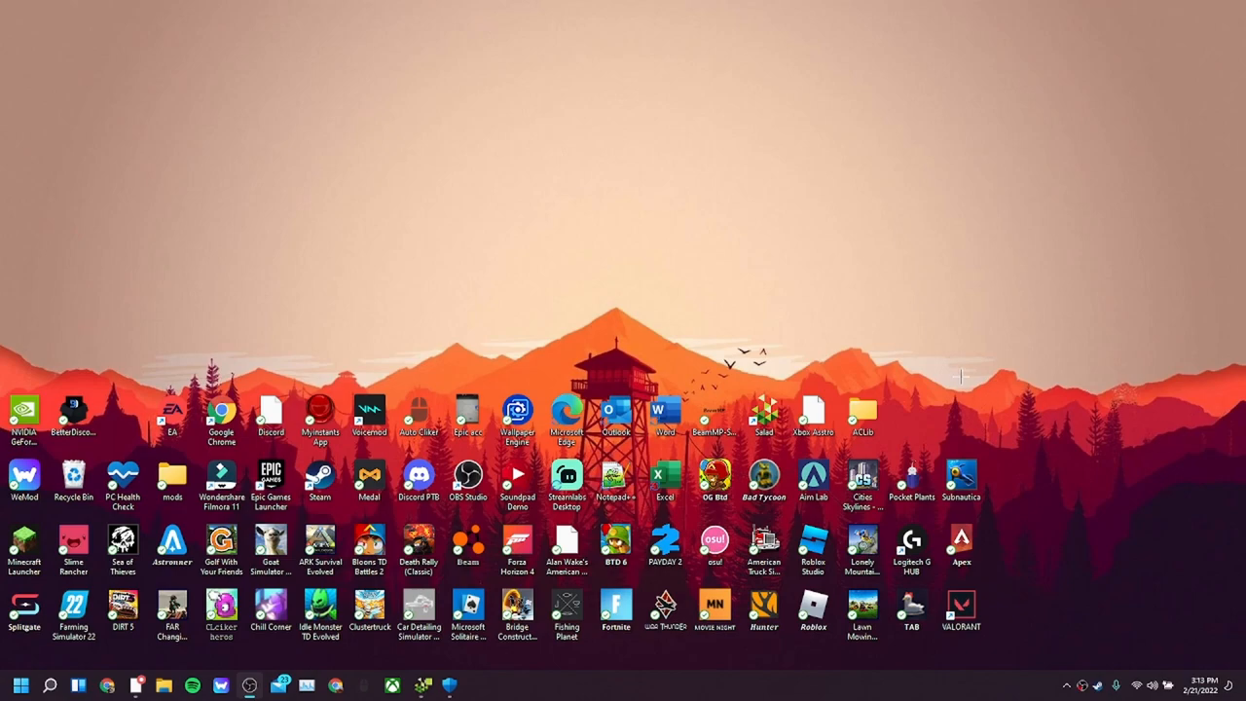
pyautogui.moveTo(913, 347)
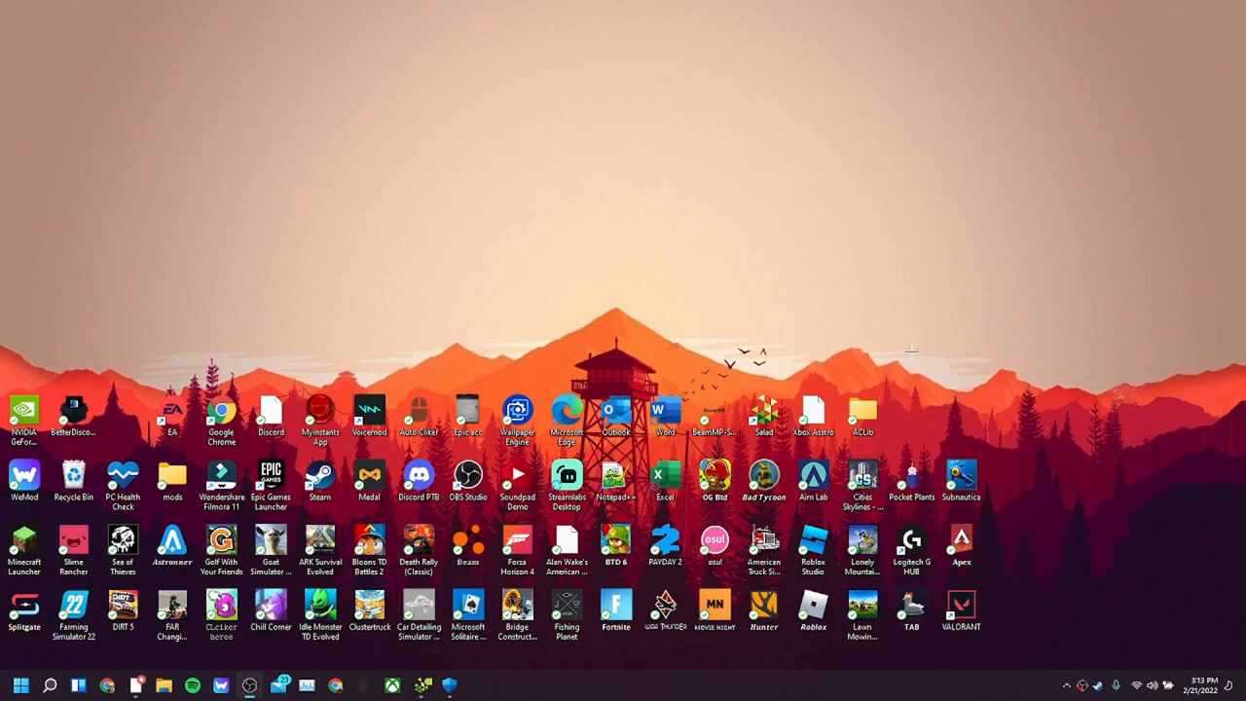
pyautogui.moveTo(881, 287)
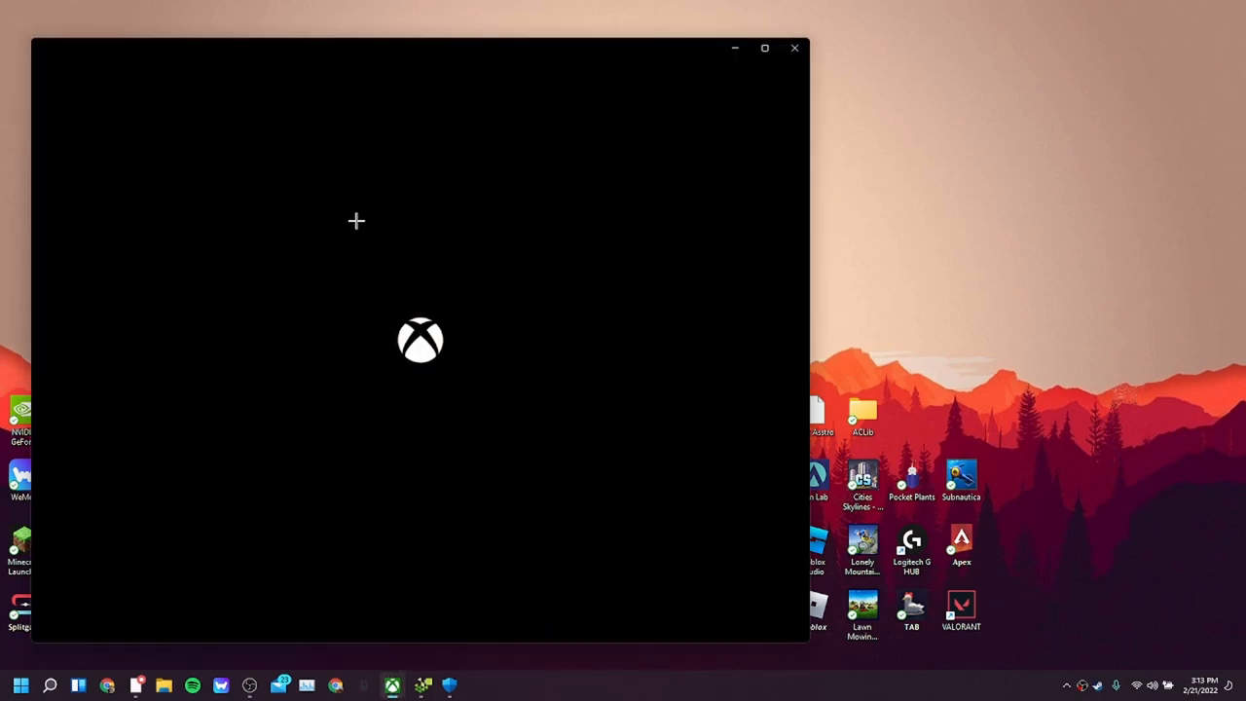
# Open the Xbox app's account menu from the top-right profile picture on Game Pass home.
pyautogui.click(766, 48)
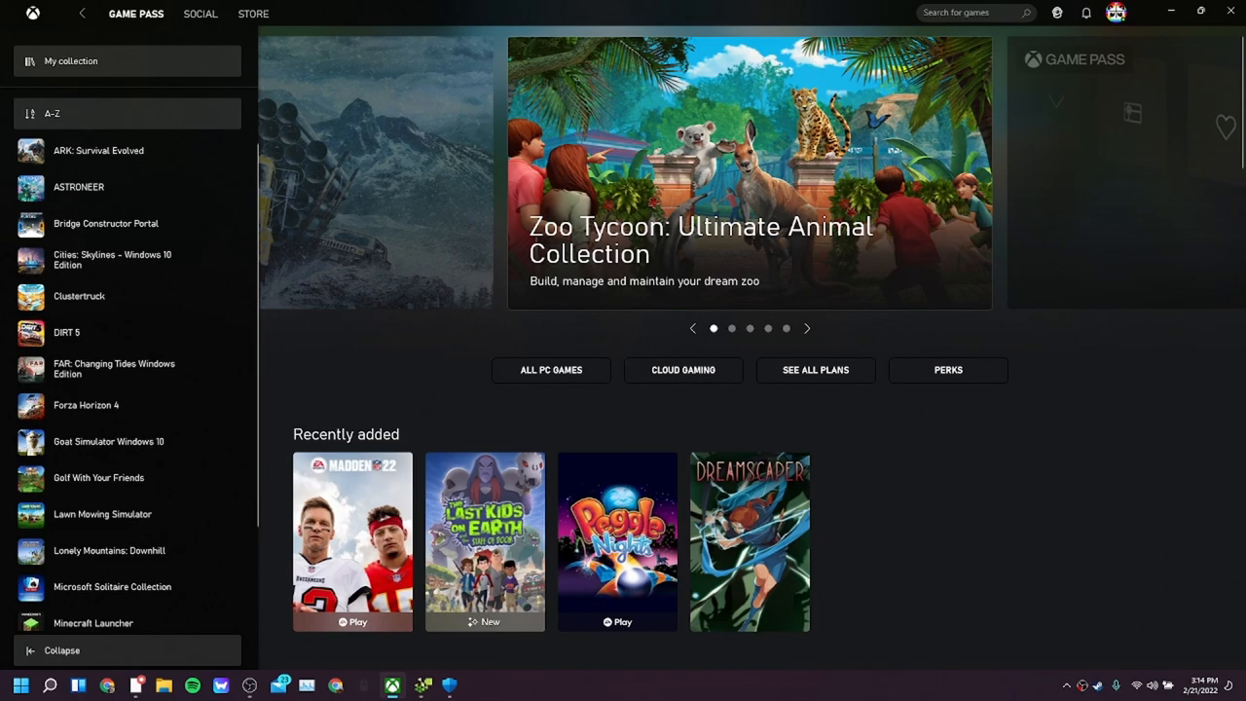
pyautogui.click(1118, 12)
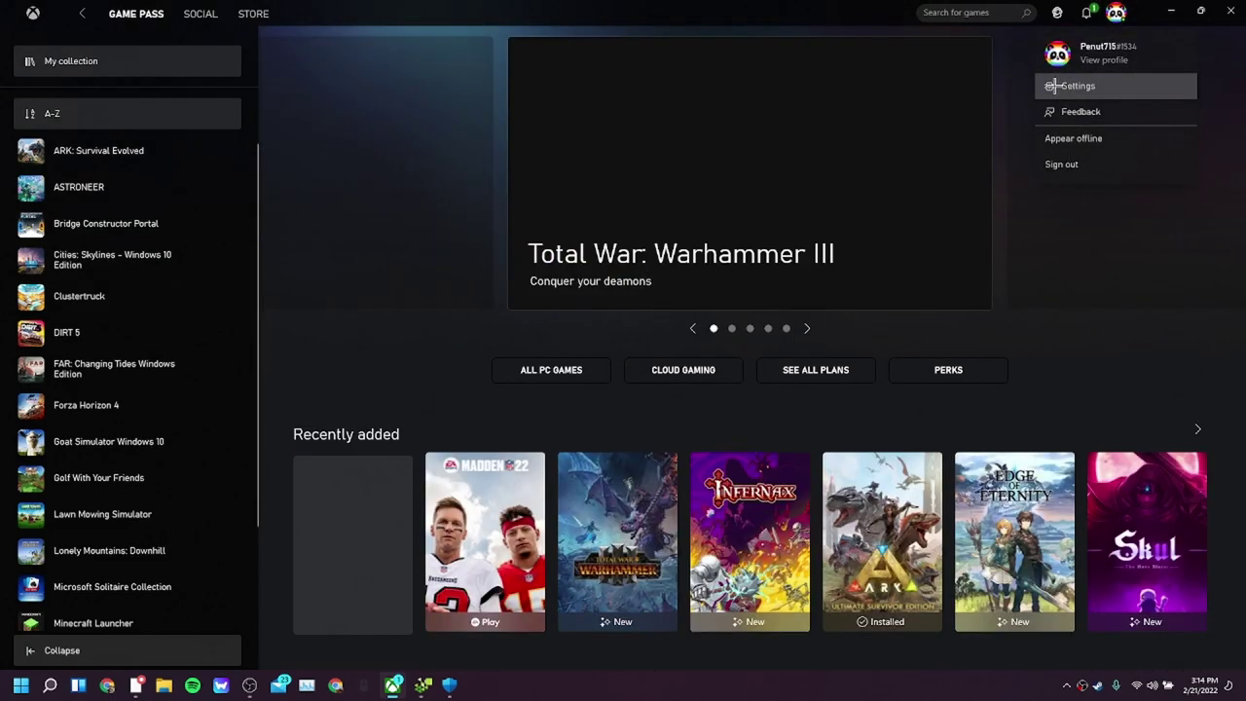
# Check the active PC Game Pass subscription in account Settings, then switch to Salad's store.
pyautogui.click(1075, 85)
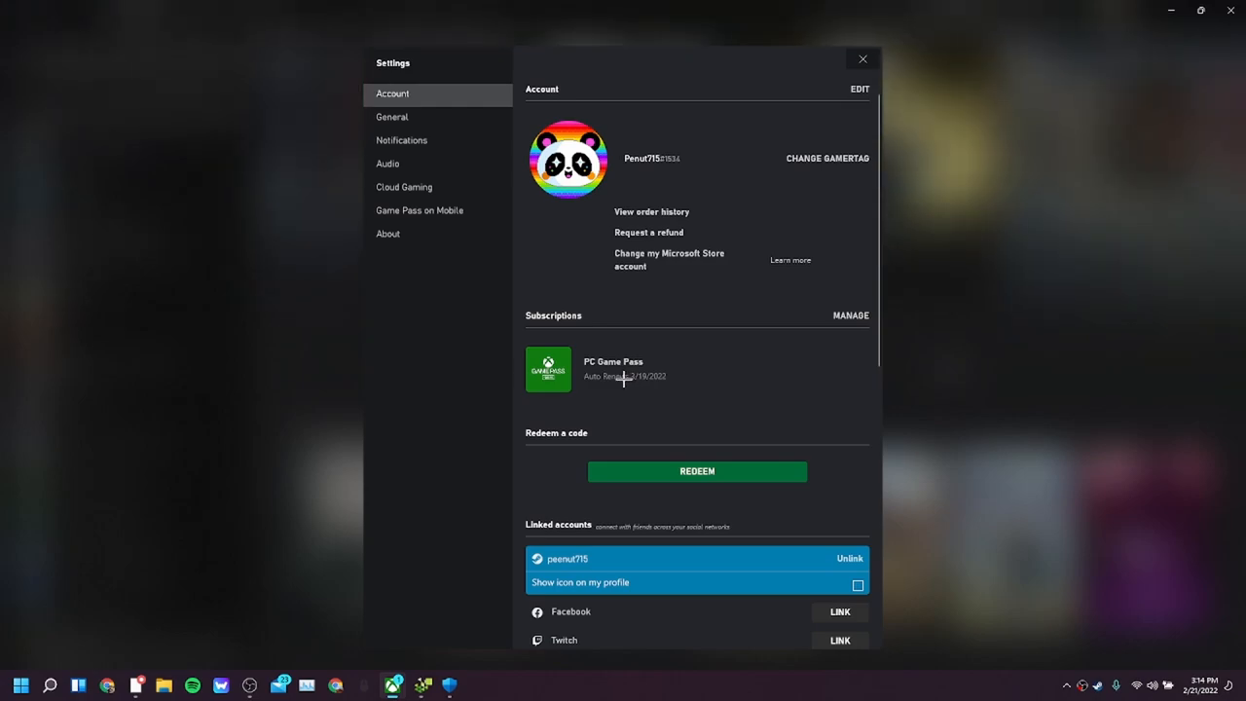
pyautogui.moveTo(604, 368)
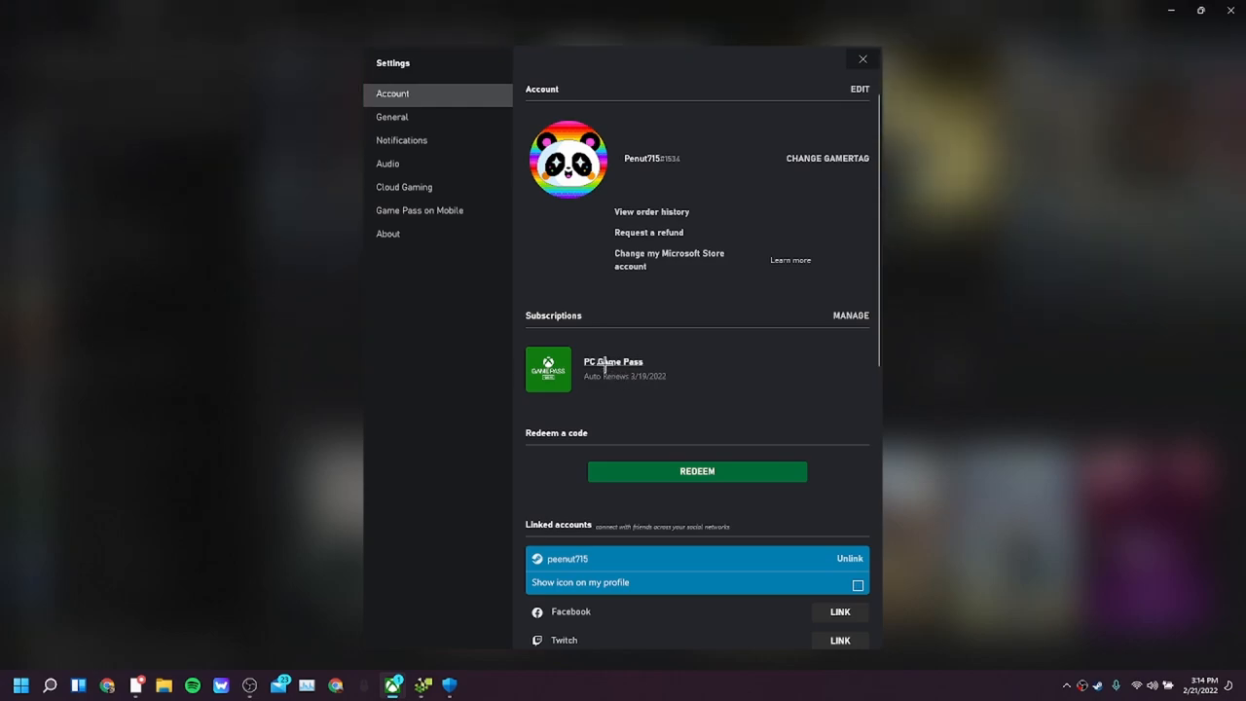
pyautogui.moveTo(603, 326)
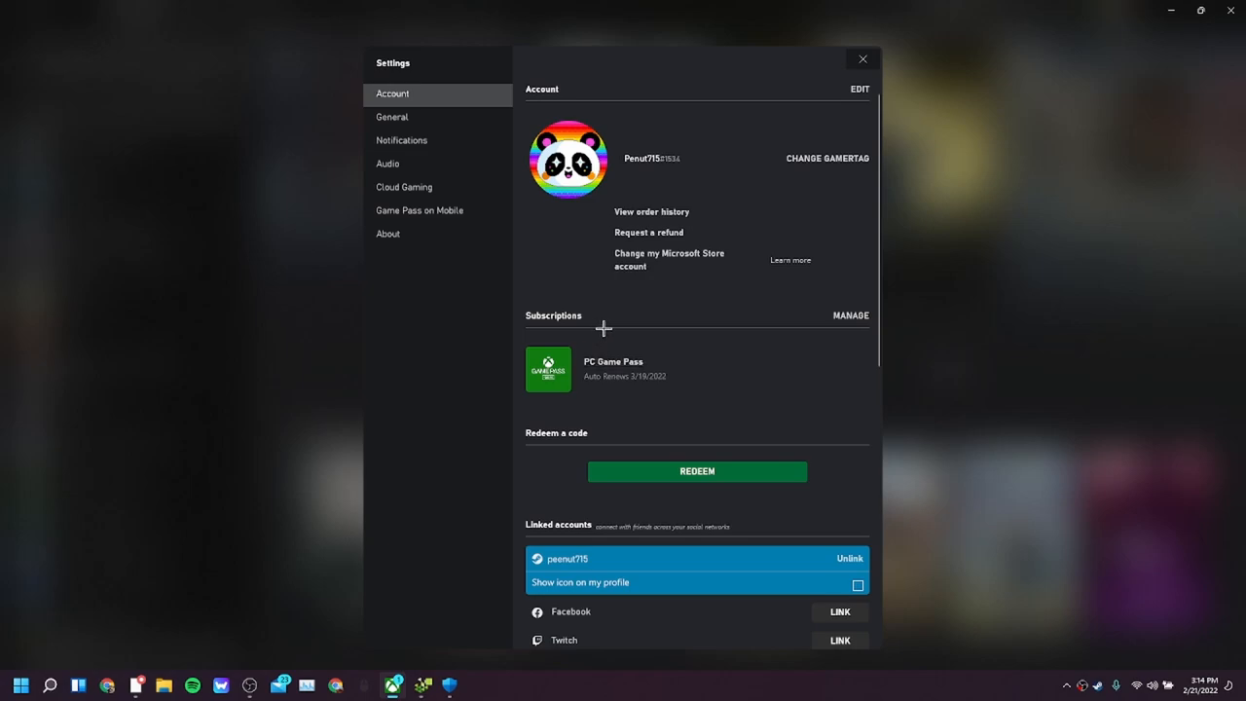
pyautogui.click(863, 60)
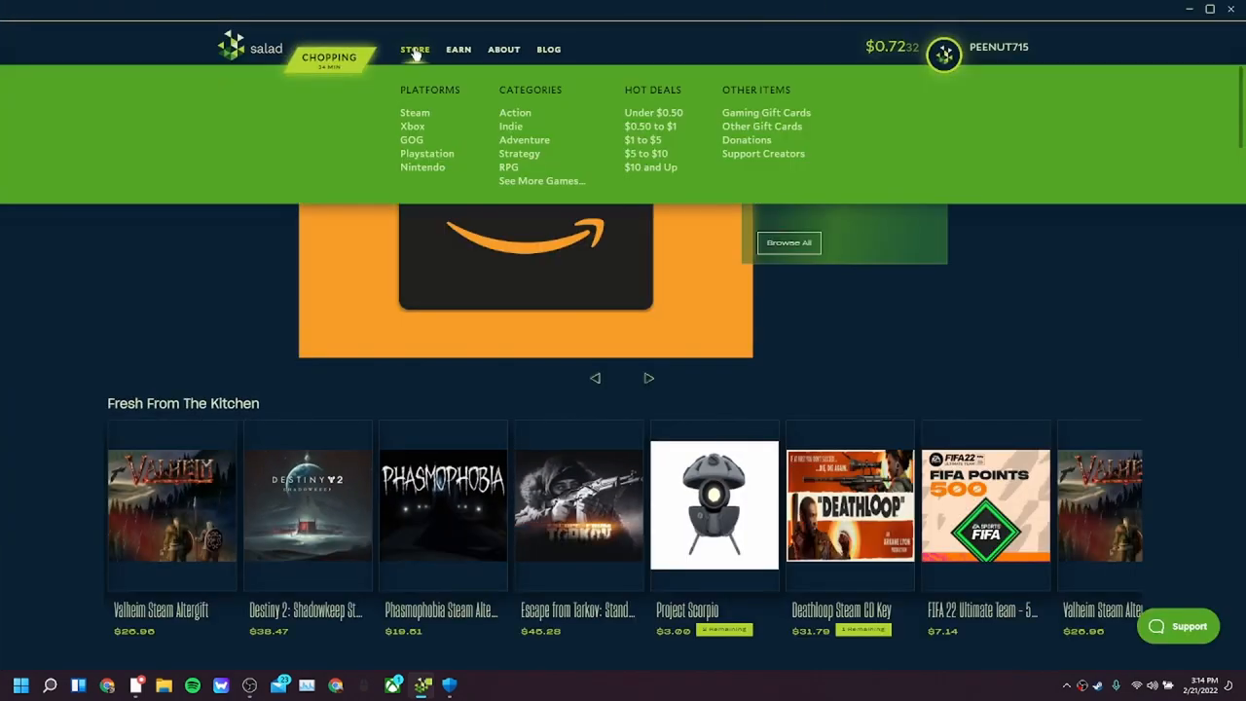
pyautogui.moveTo(415, 113)
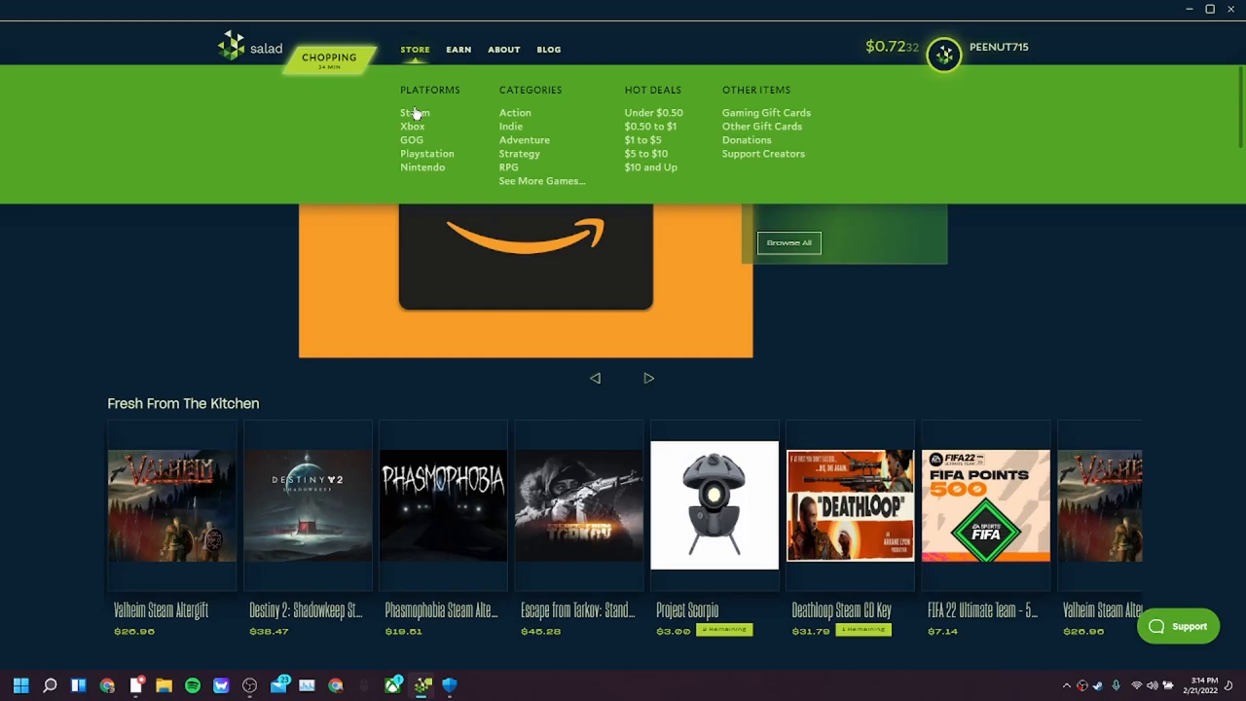
# List every Steam platform game in Salad's store, sorted by relevance.
pyautogui.click(414, 112)
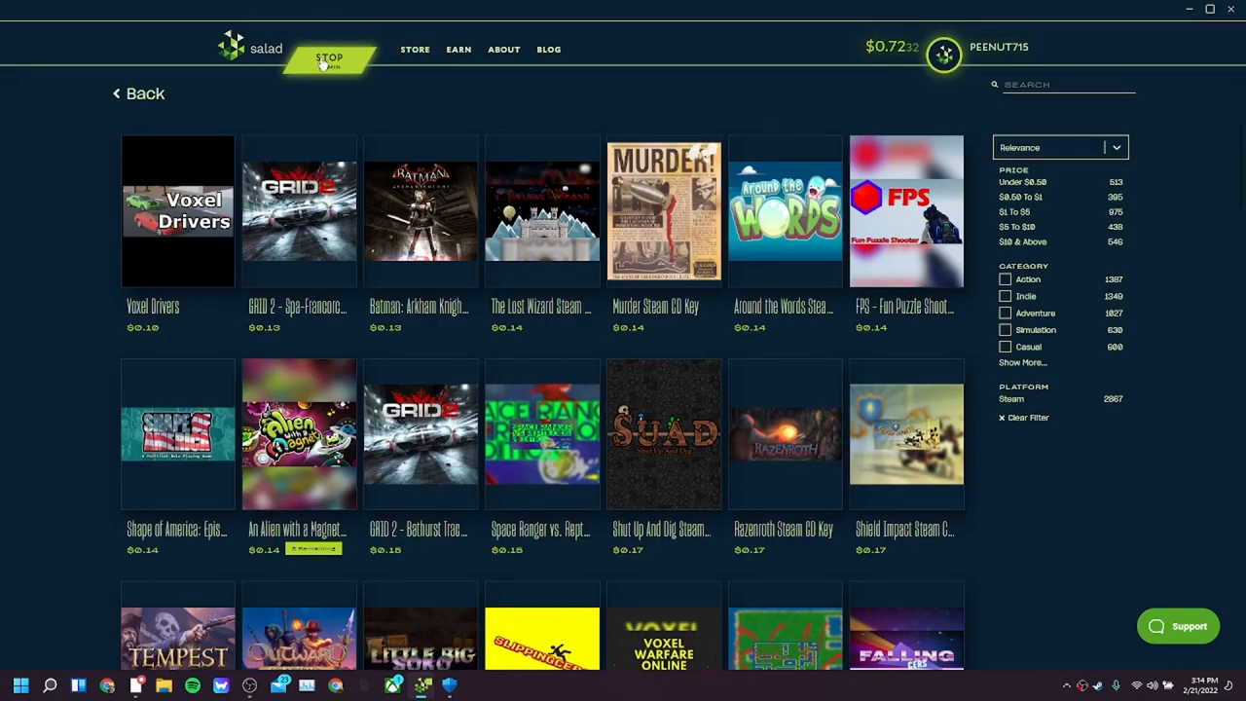
# Search the Salad store for 'pc', then reopen the STORE platforms and categories menu.
pyautogui.click(330, 58)
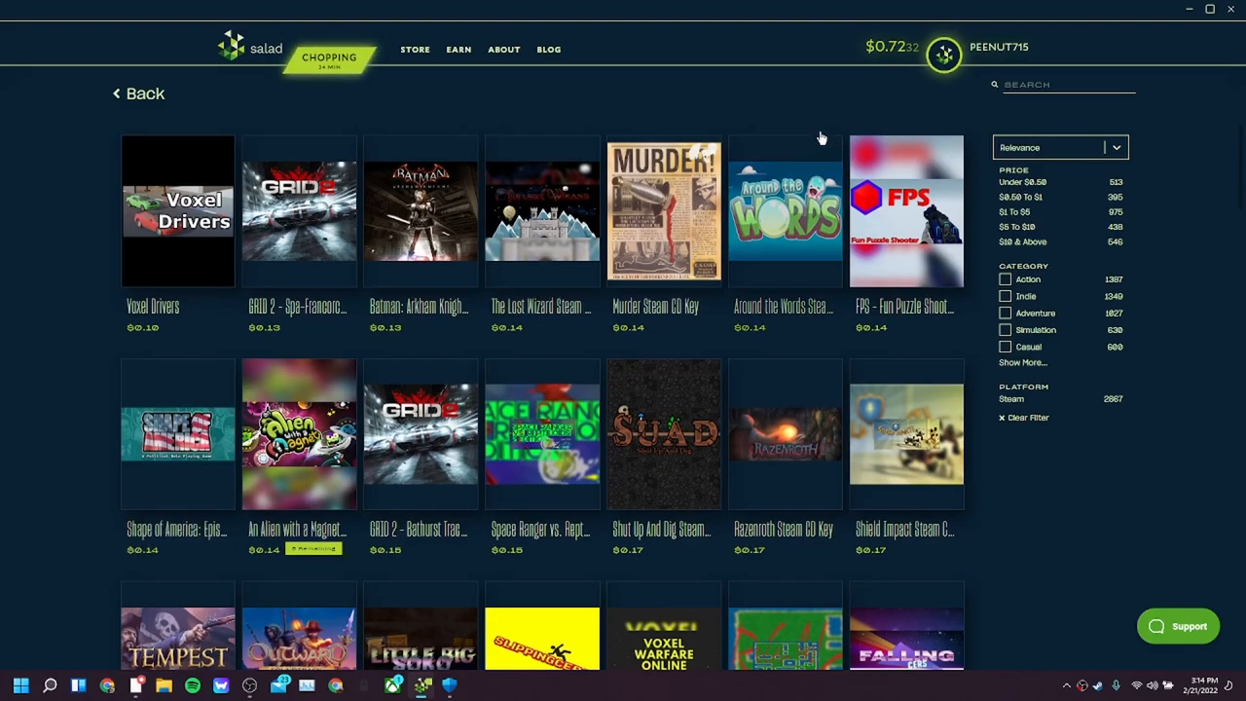
pyautogui.click(503, 49)
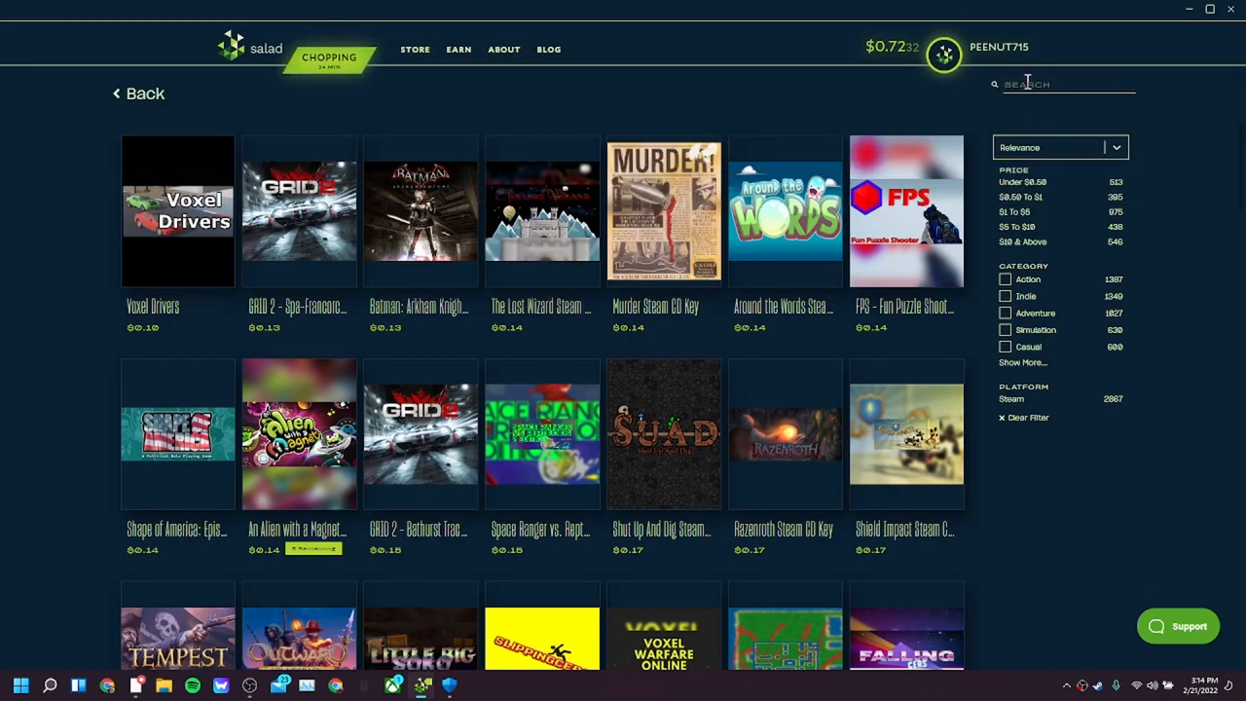
pyautogui.write('pc')
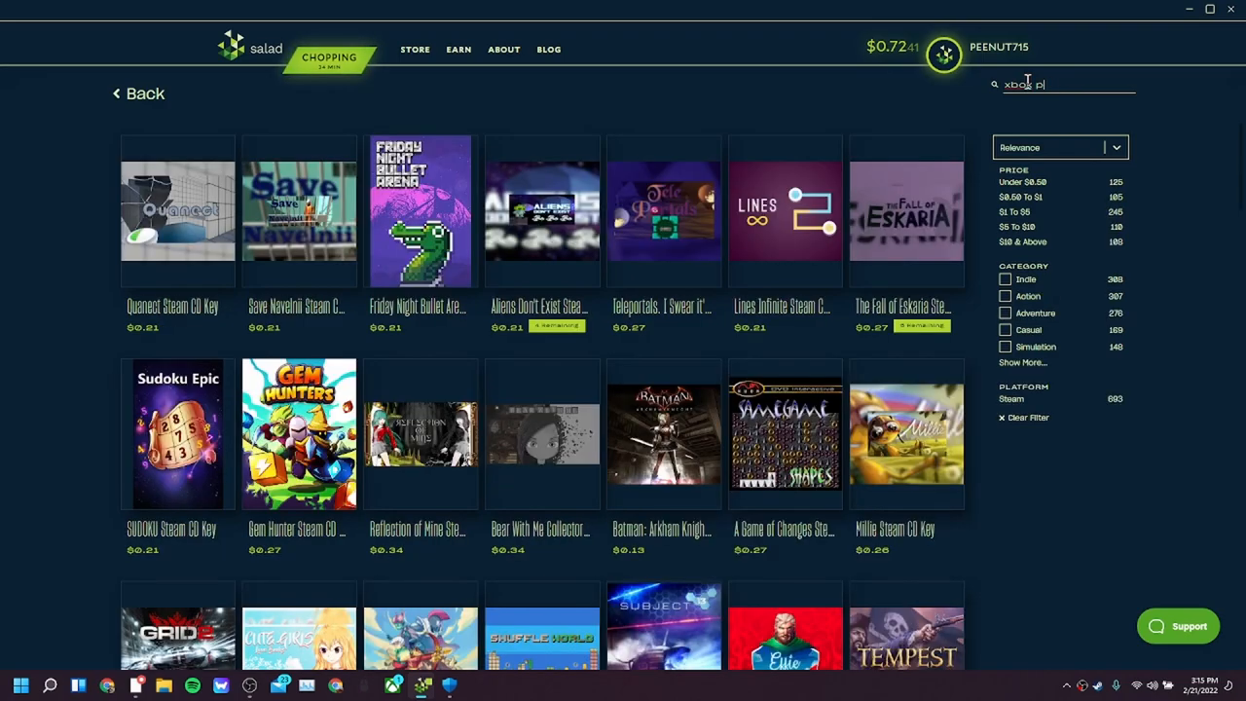
pyautogui.click(419, 48)
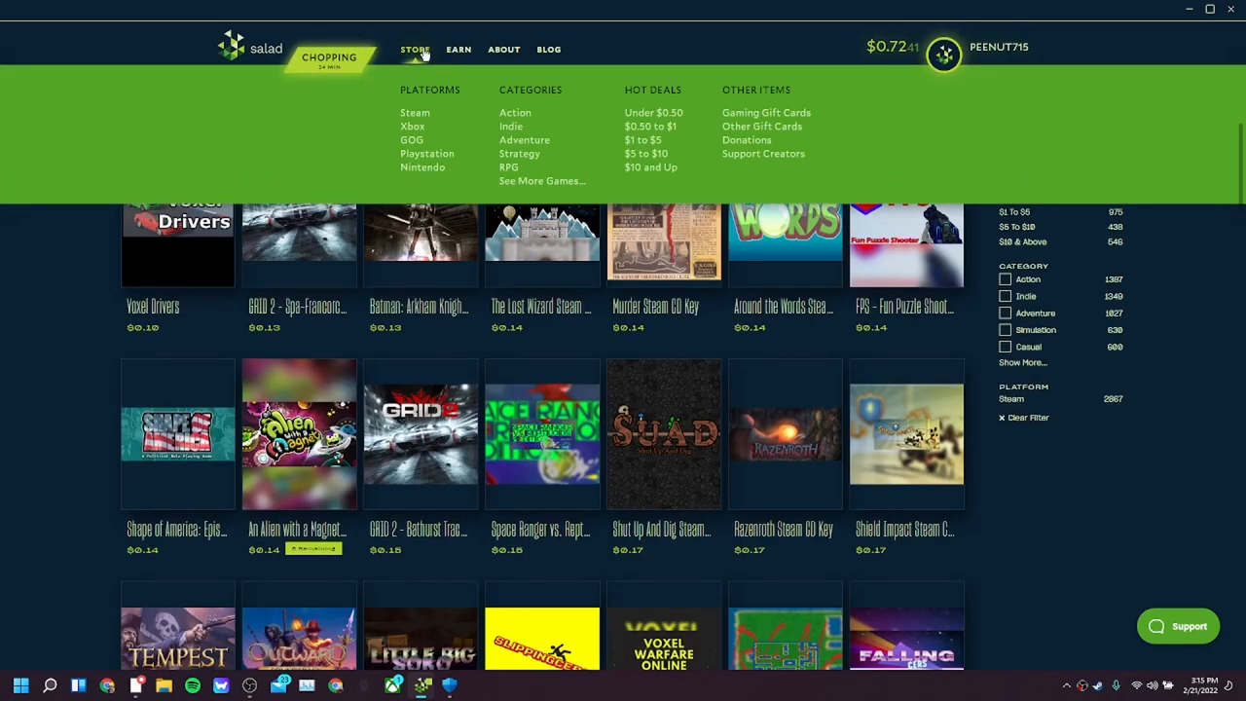
# List Xbox platform rewards and open the $15.31 Game Pass Ultimate 1 Month key.
pyautogui.click(412, 126)
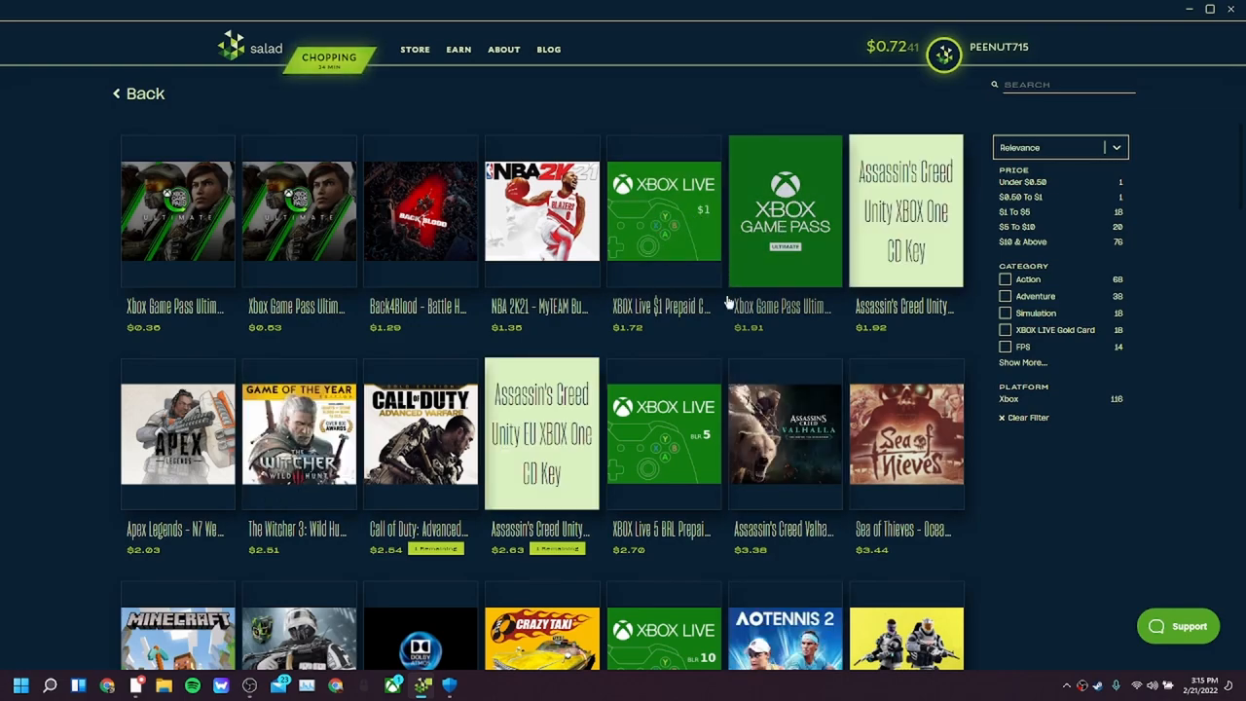
pyautogui.scroll(-3)
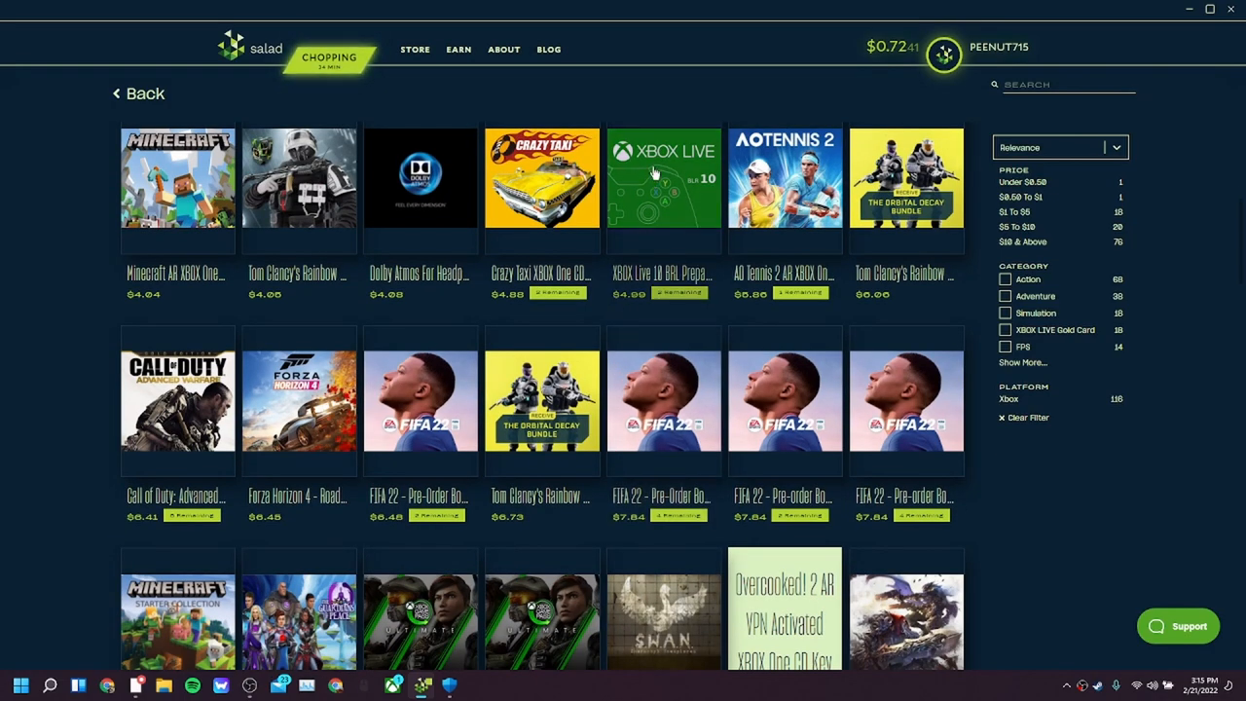
pyautogui.scroll(-3)
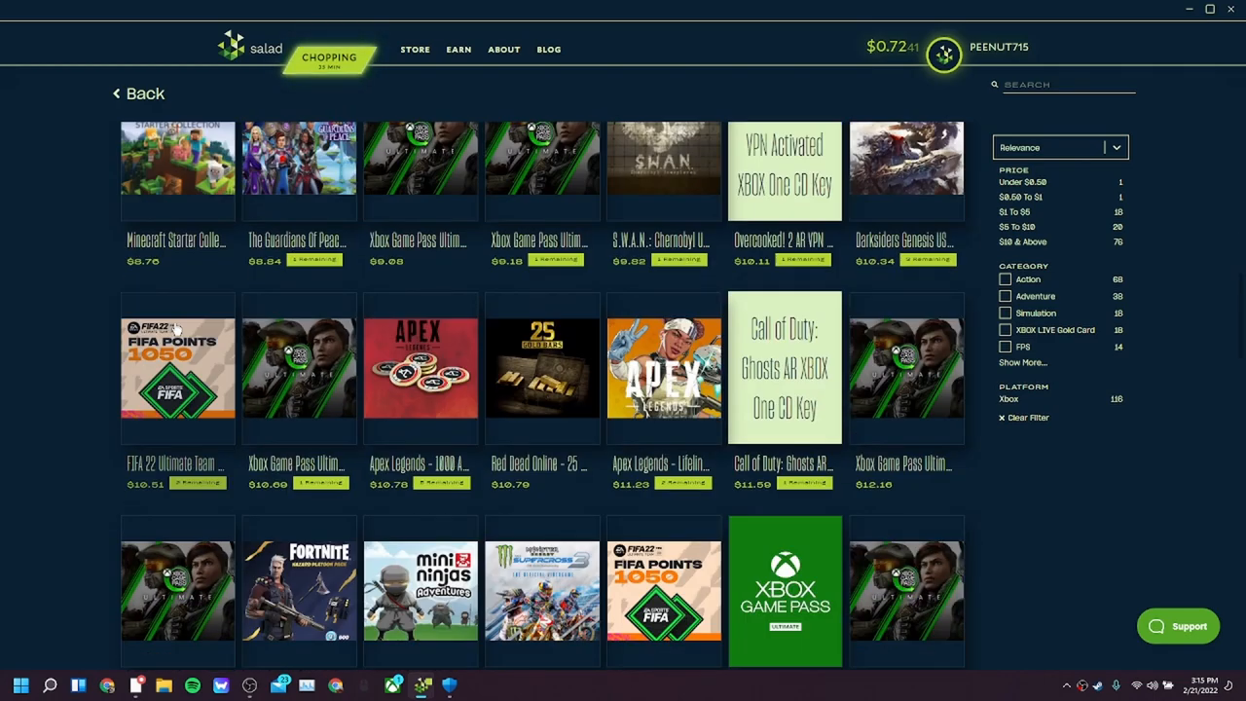
pyautogui.moveTo(752, 579)
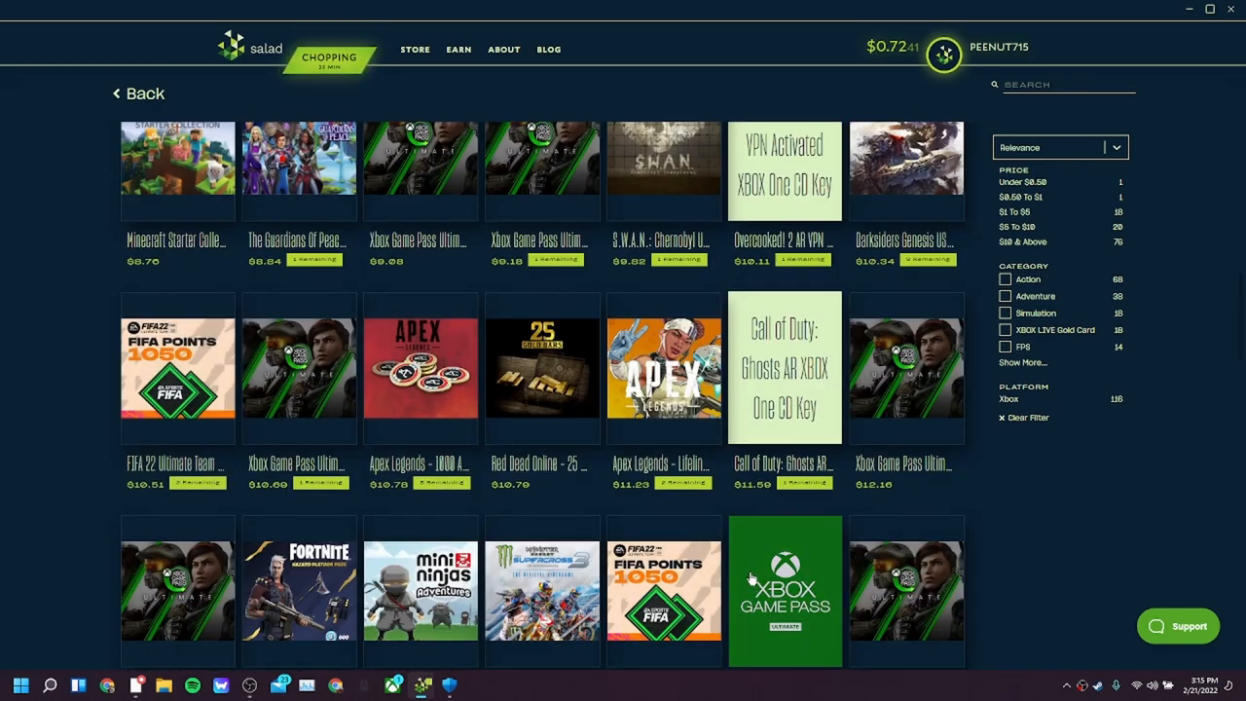
pyautogui.click(786, 594)
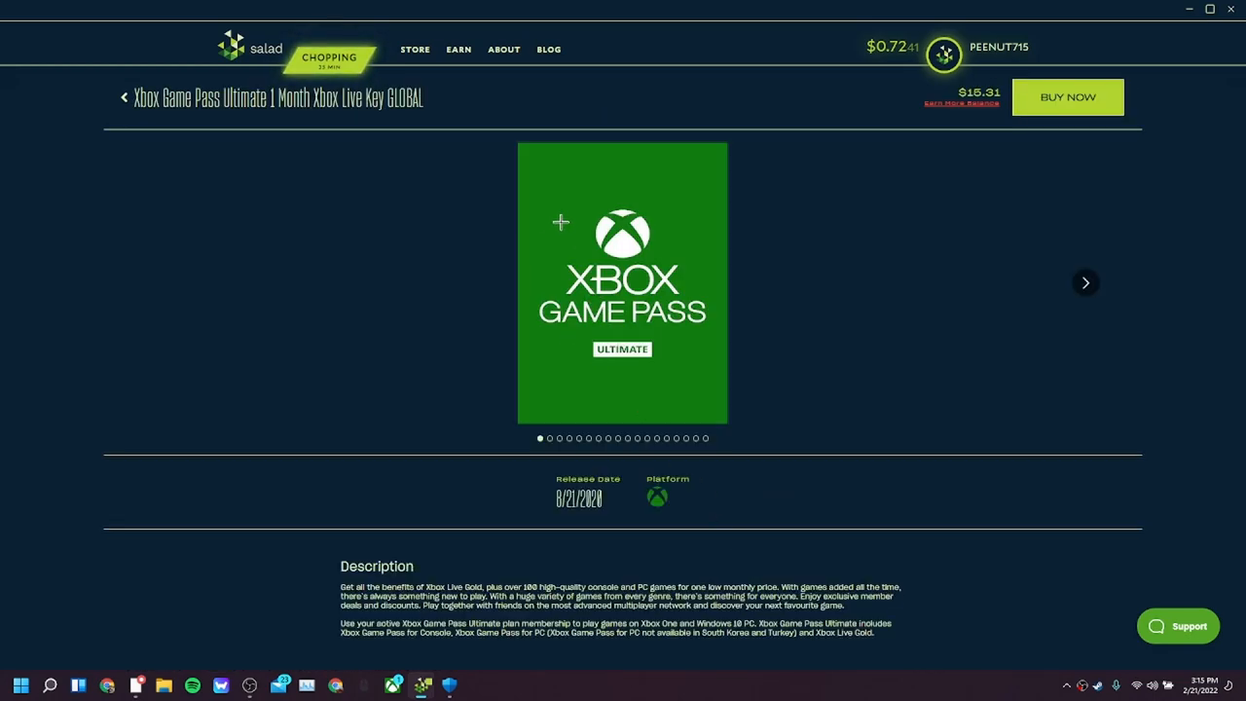
# Return to the Xbox rewards listing and view the Game Pass Ultimate trial key page.
pyautogui.click(126, 96)
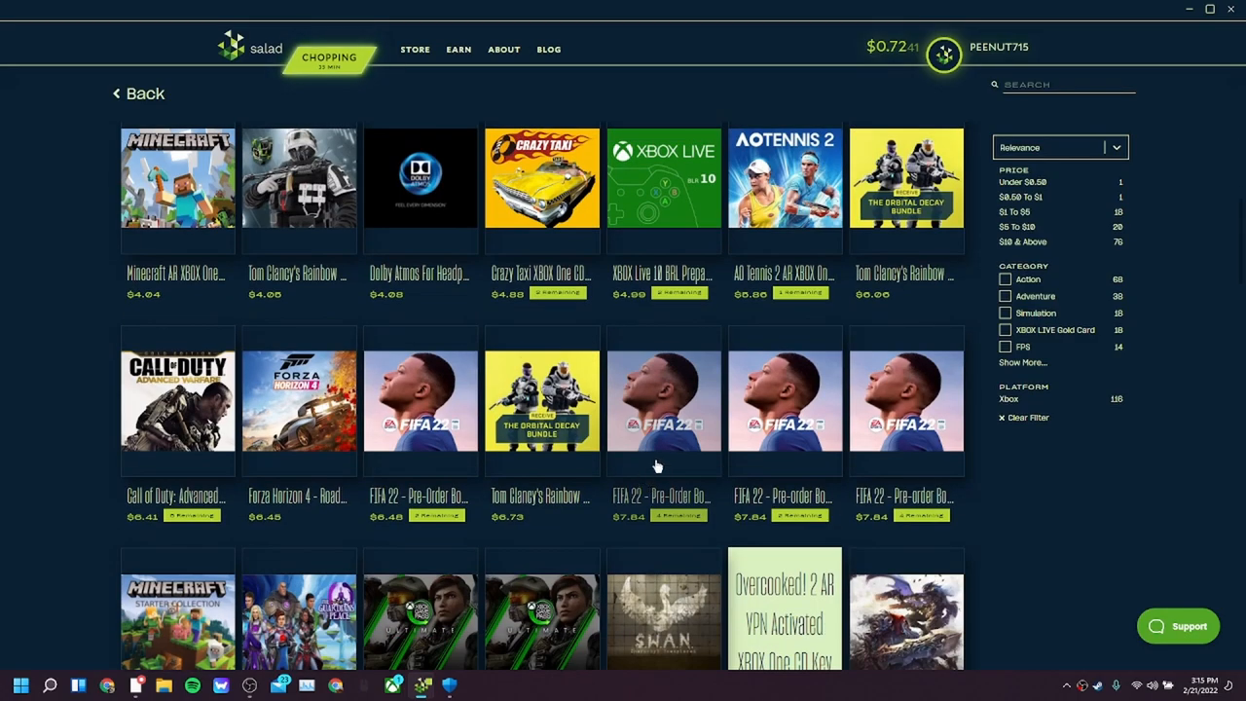
pyautogui.click(942, 51)
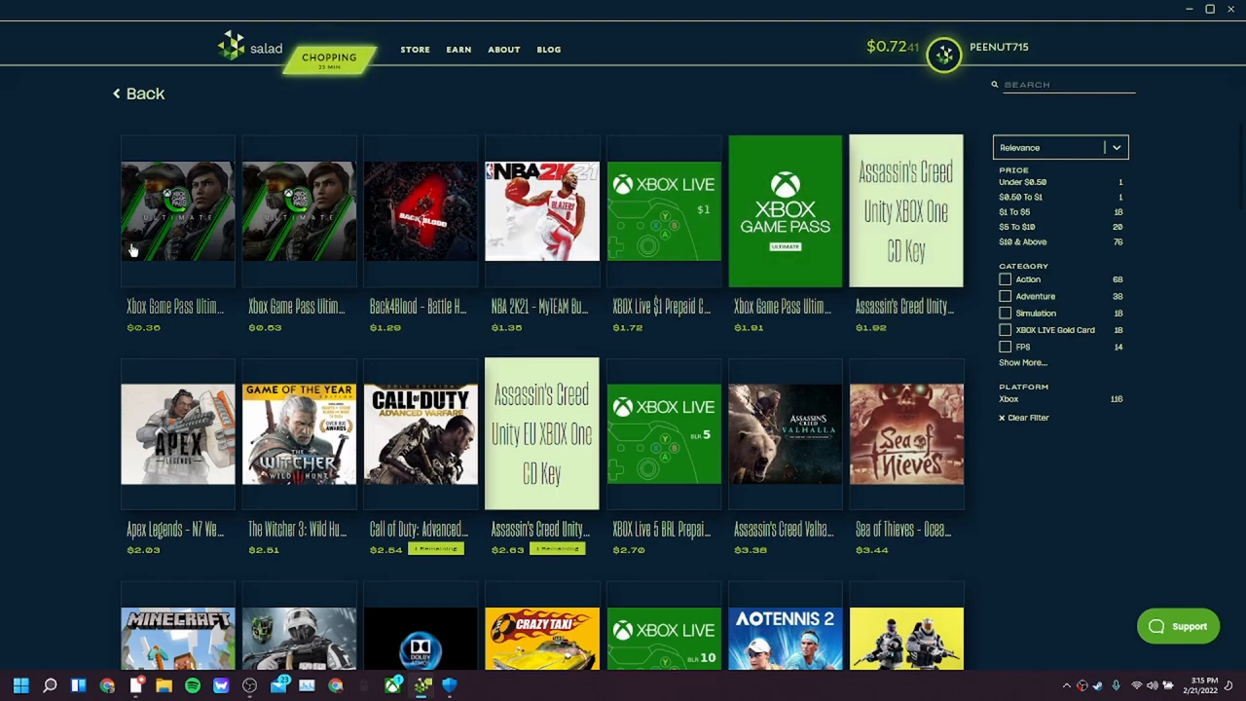
pyautogui.click(177, 212)
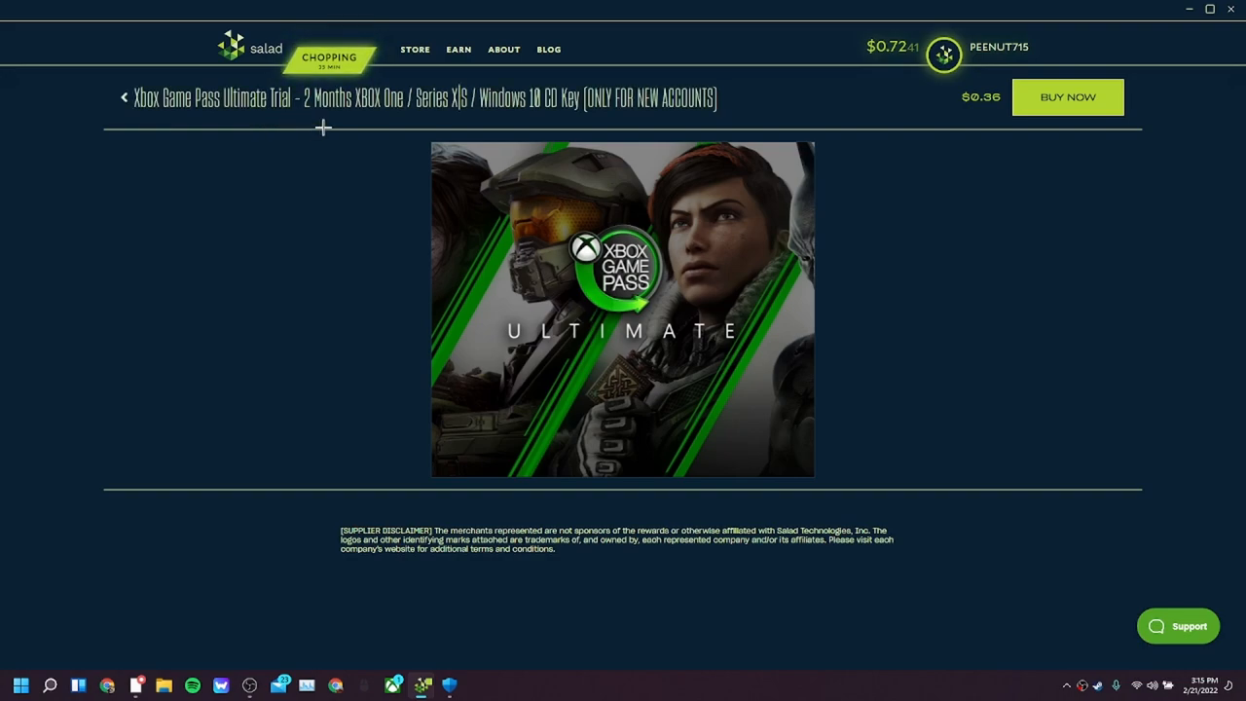
pyautogui.moveTo(391, 273)
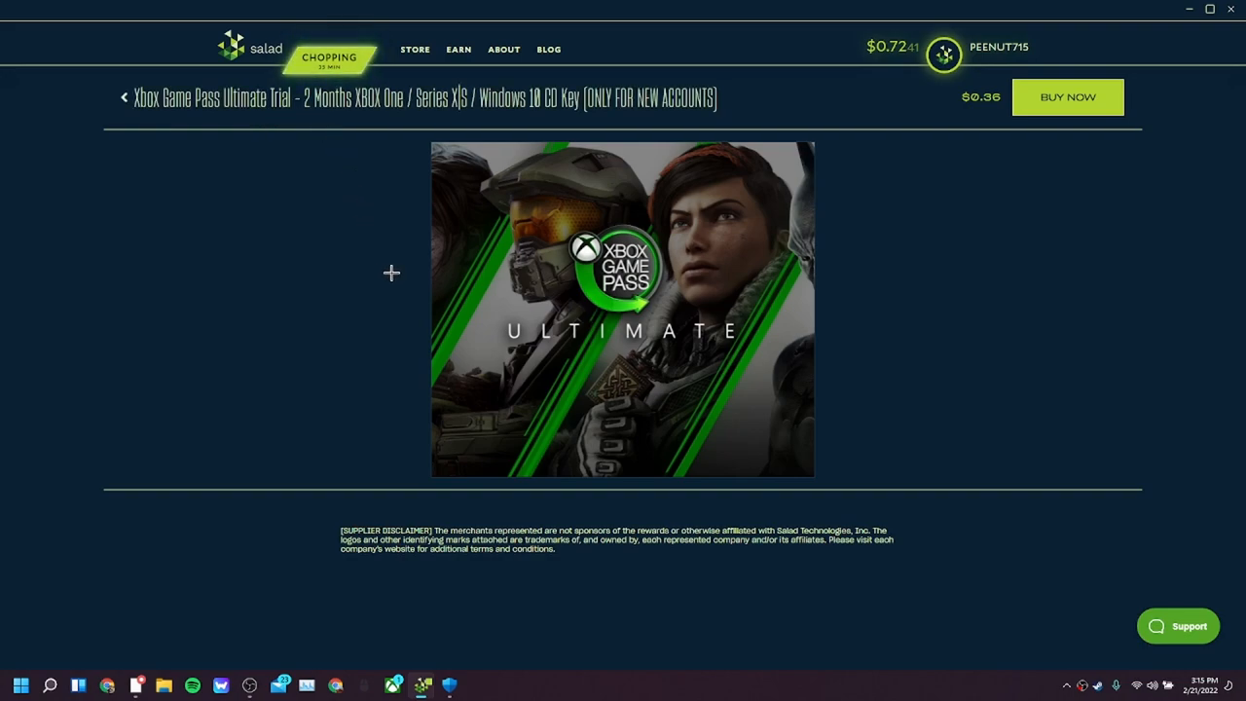
pyautogui.click(124, 96)
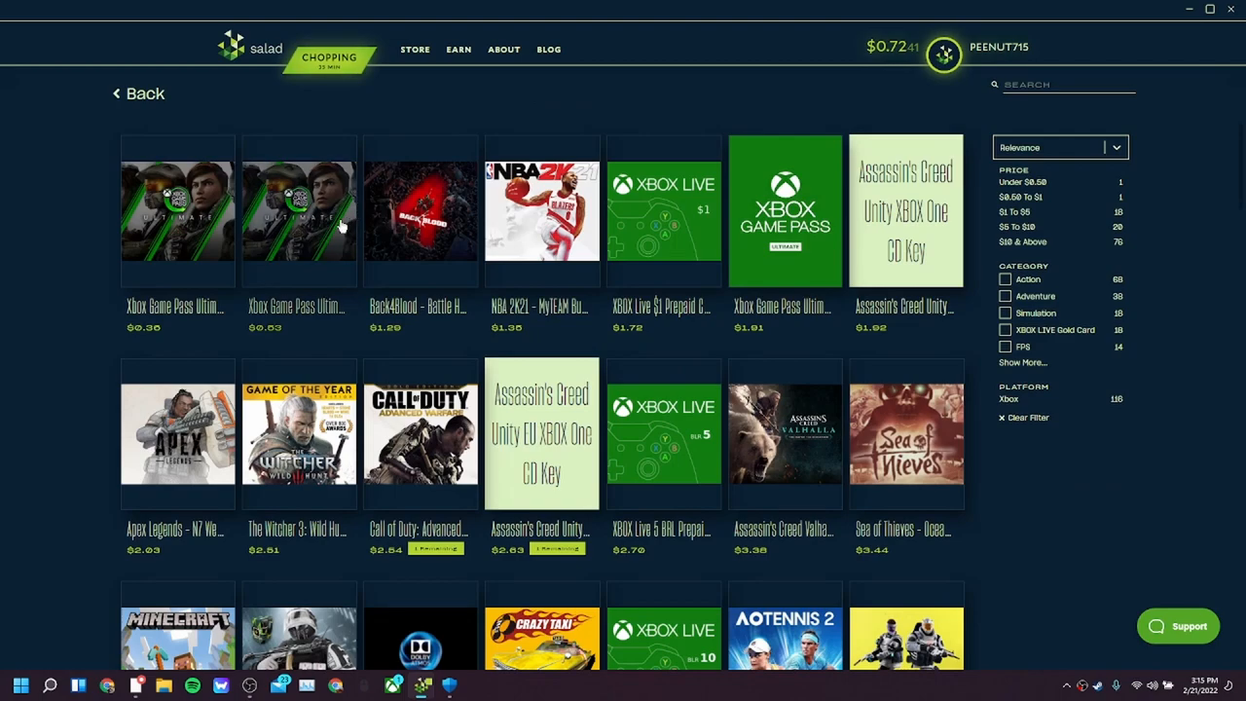
# View a second Game Pass trial listing, then open the $3.44 Sea of Thieves Ocean Crawler Bundle.
pyautogui.click(300, 216)
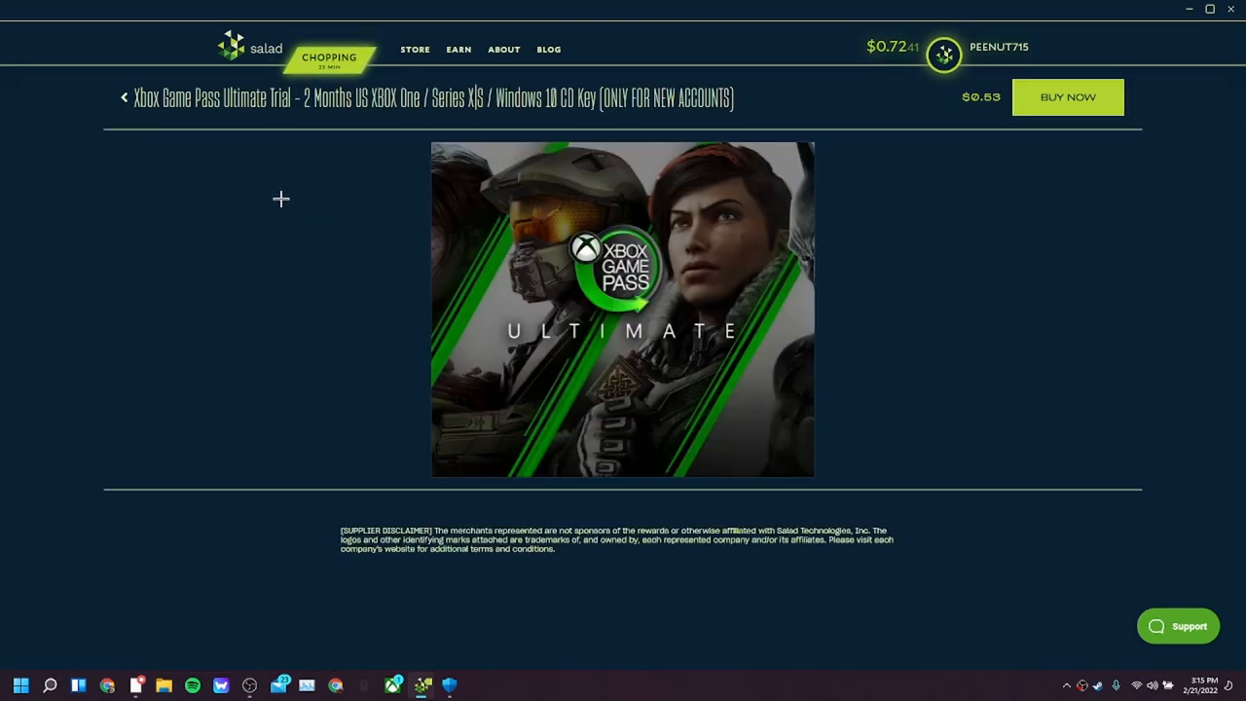
pyautogui.click(124, 96)
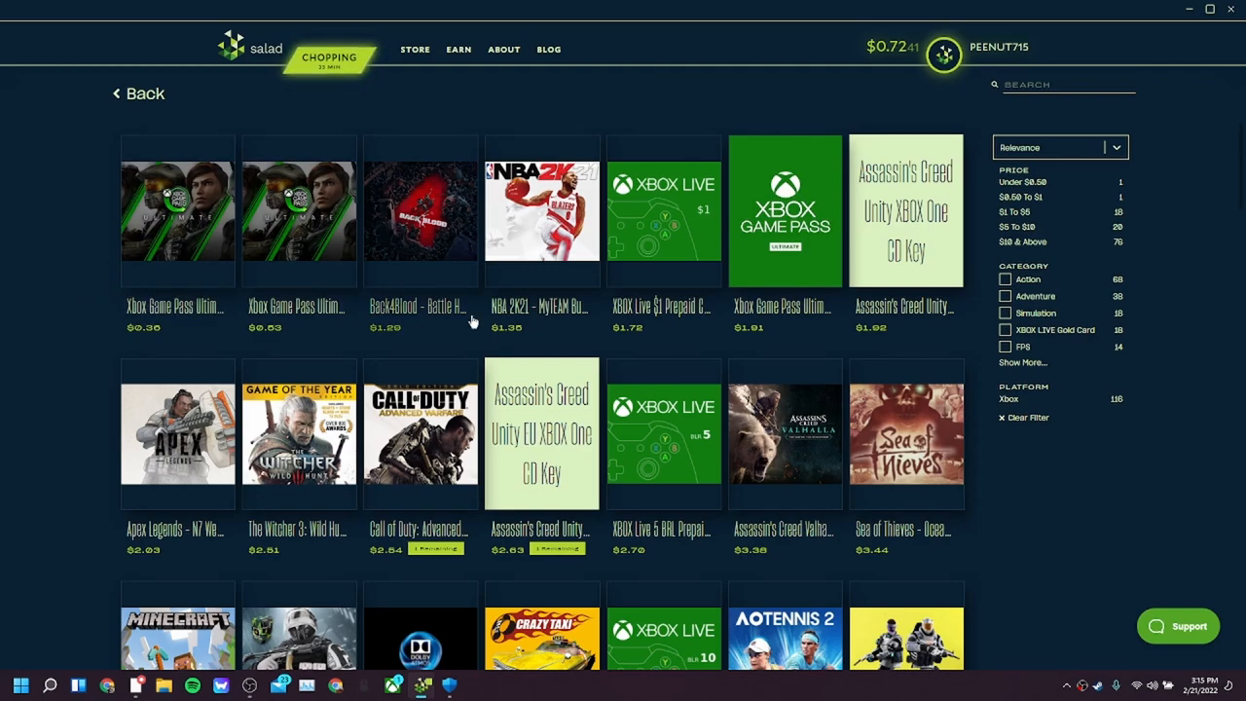
pyautogui.moveTo(917, 412)
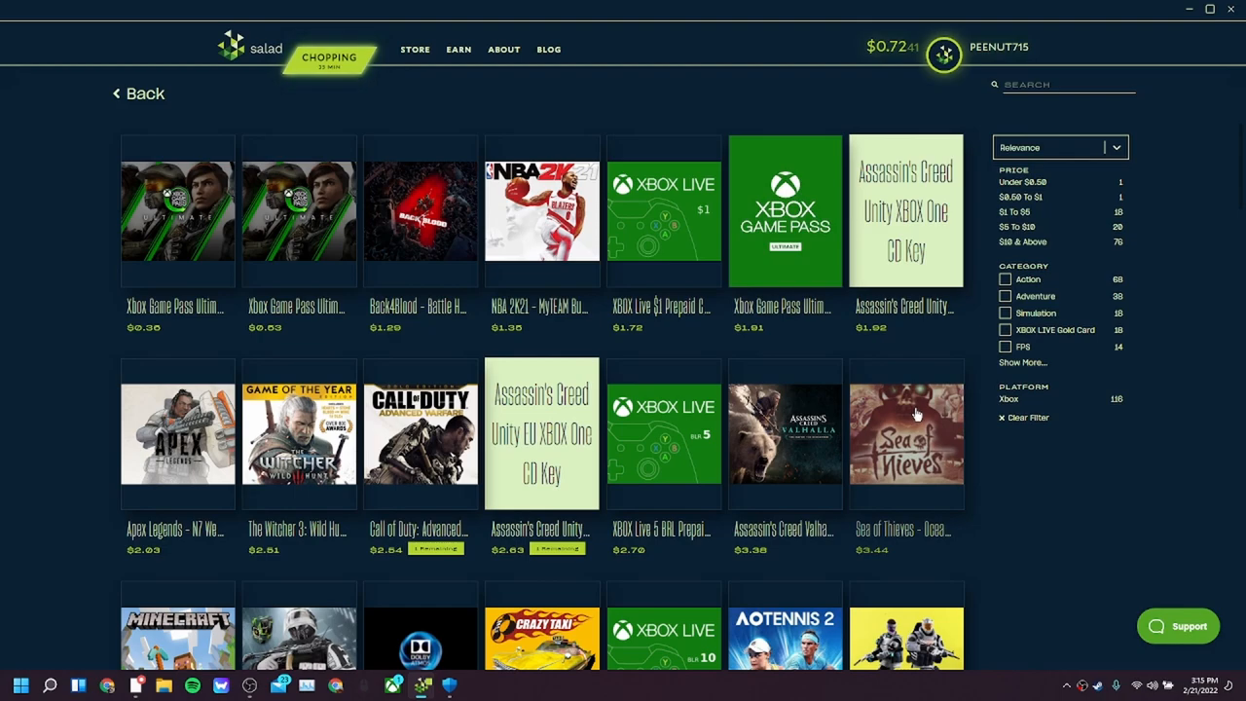
pyautogui.click(906, 435)
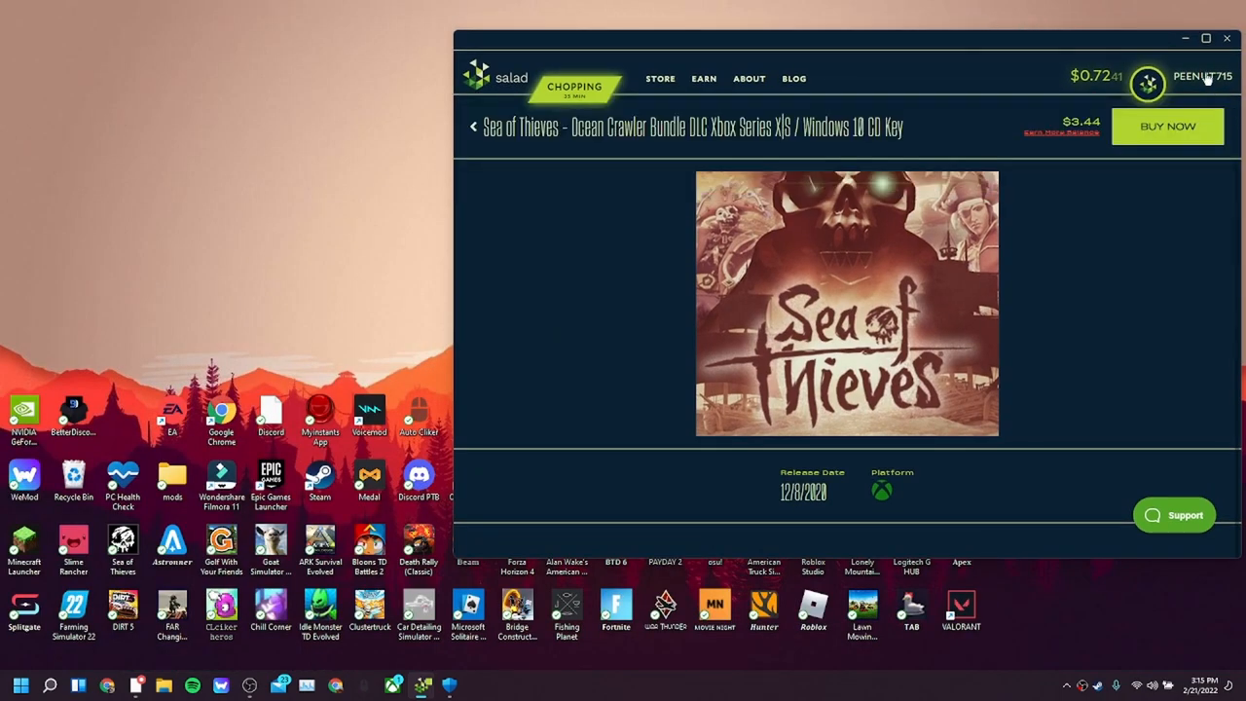
# Reopen Windows Security from Start search, start a Quick scan, and open Settings.
pyautogui.click(1225, 39)
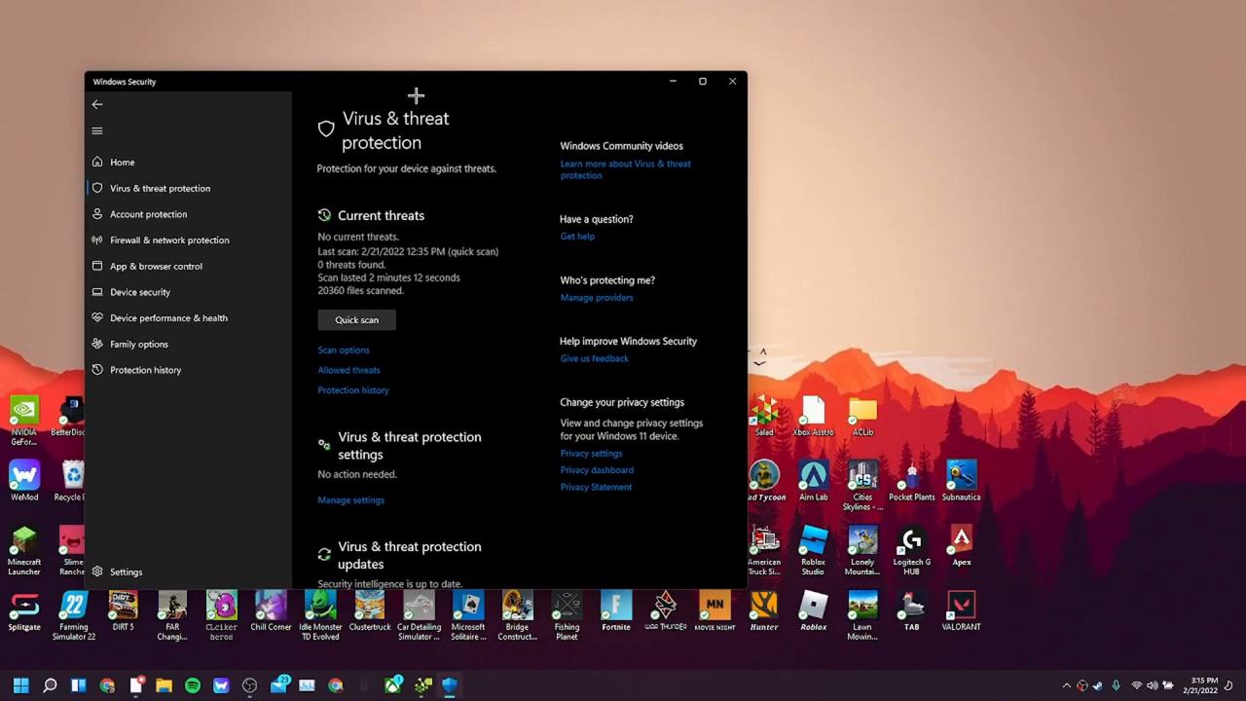
pyautogui.click(735, 81)
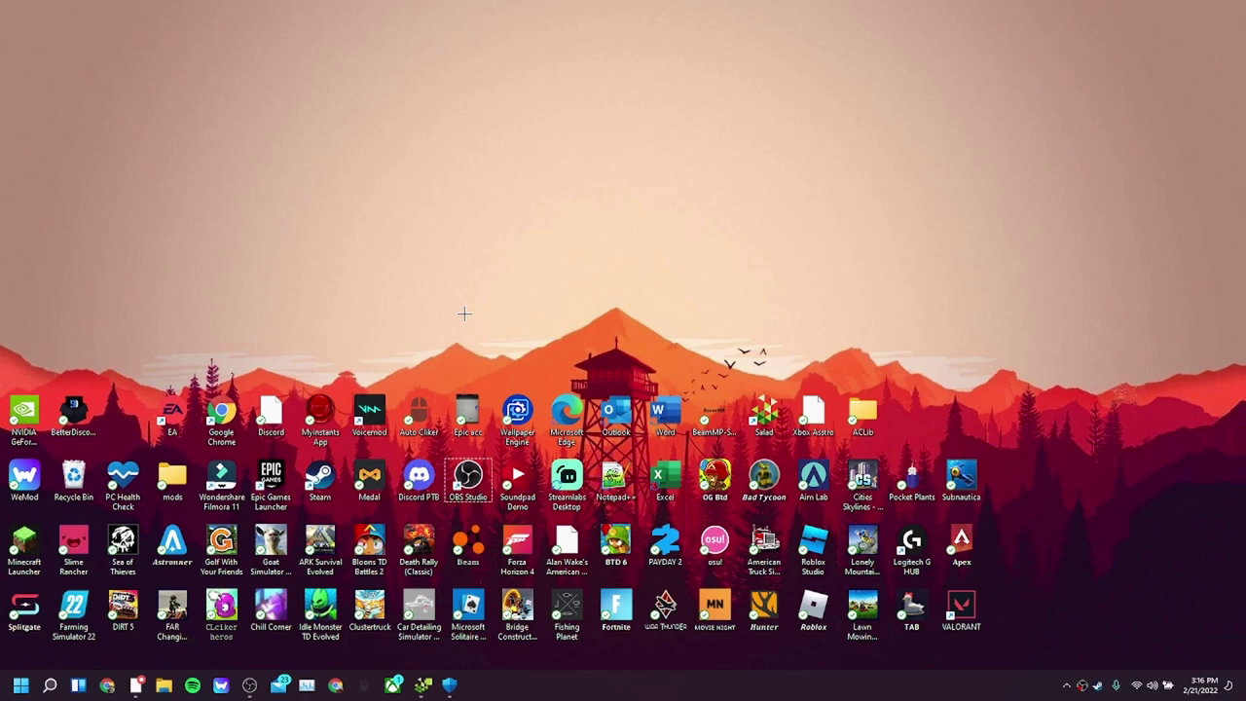
pyautogui.moveTo(464, 364)
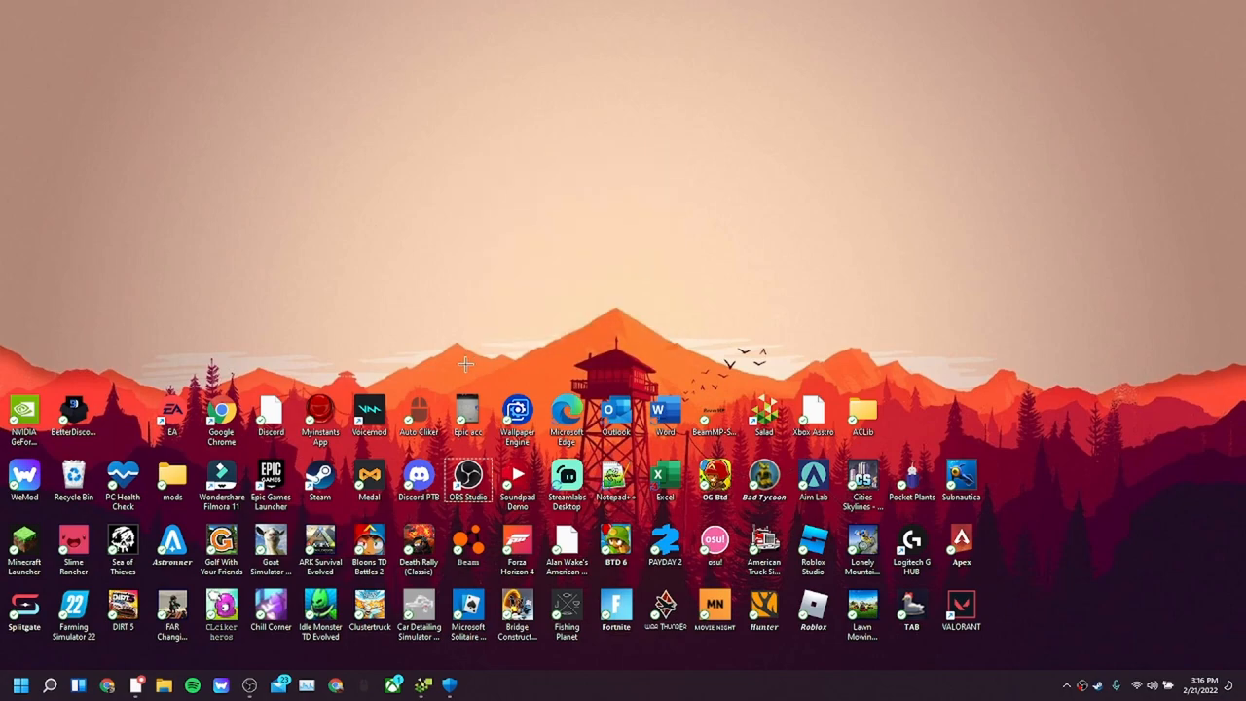
pyautogui.click(37, 684)
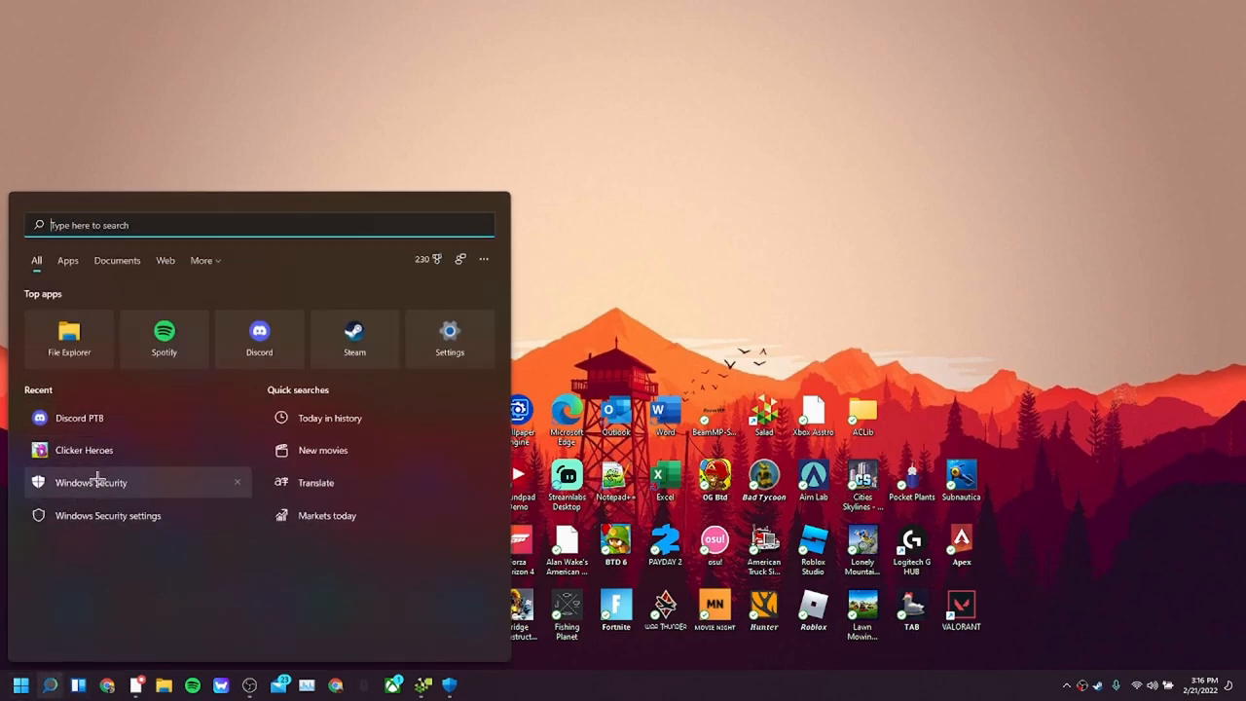
pyautogui.click(91, 481)
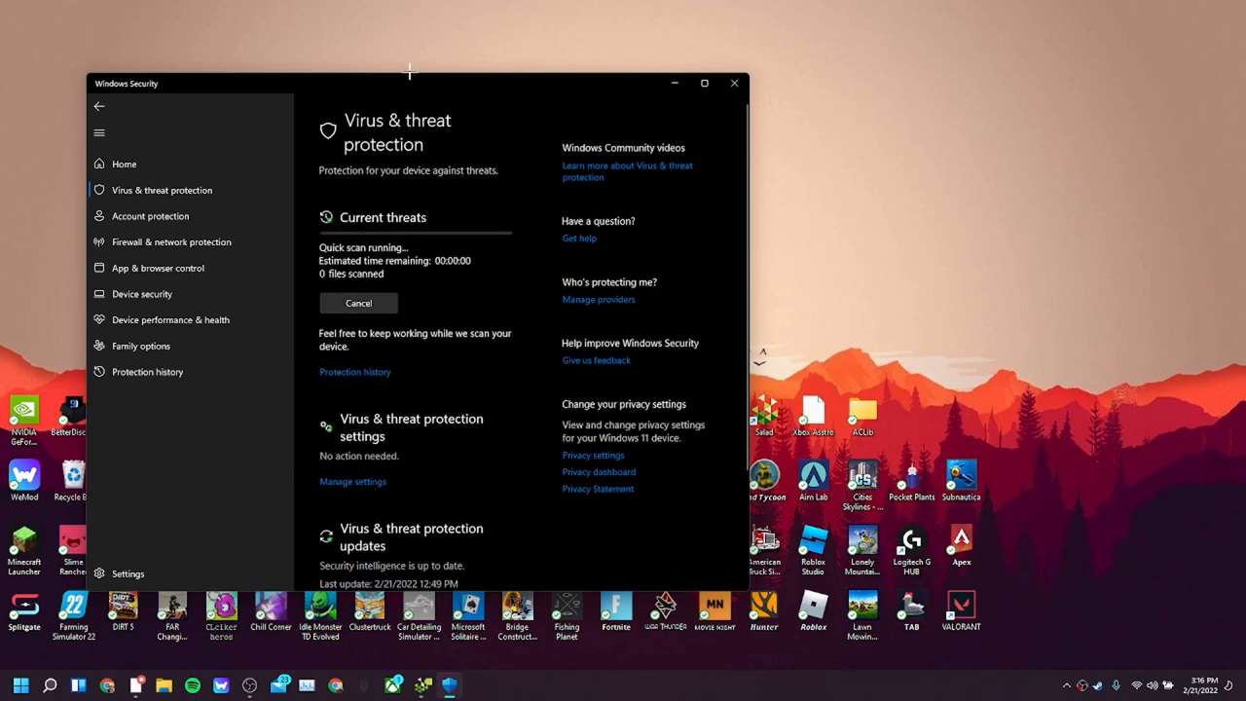
pyautogui.click(704, 83)
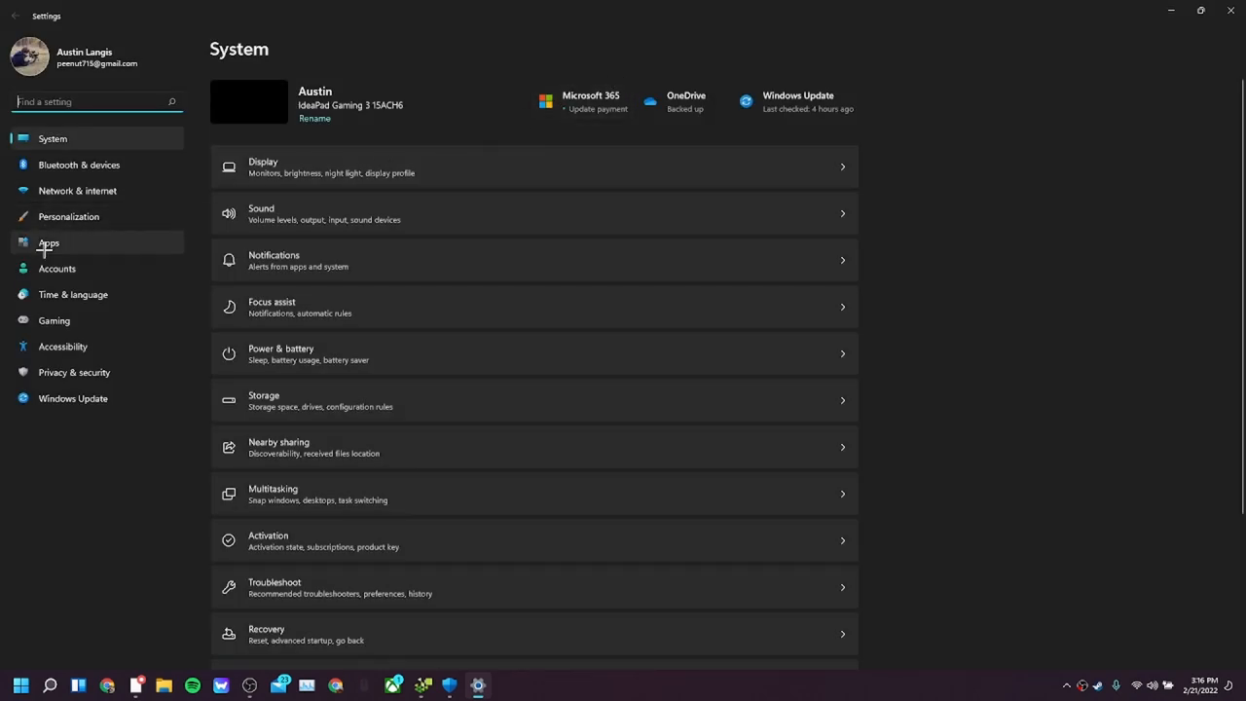
# View Gaming settings and C: drive storage with advanced options expanded, then check the scan.
pyautogui.click(54, 320)
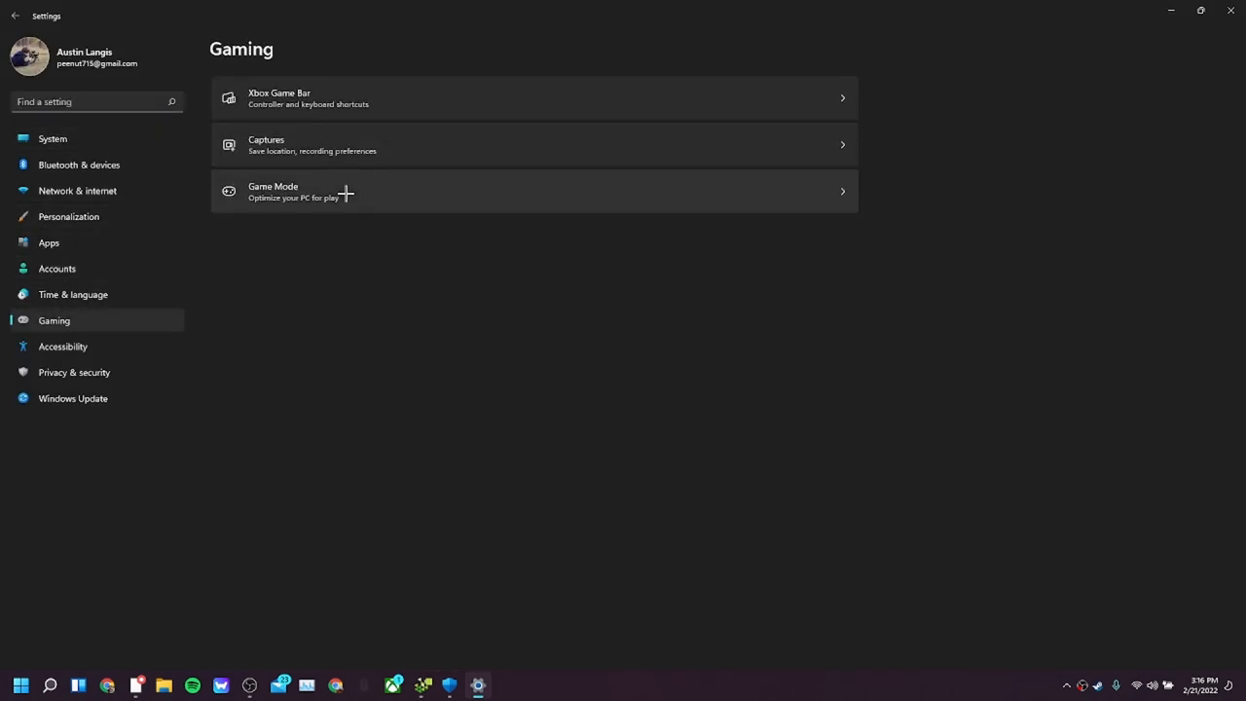
pyautogui.click(53, 139)
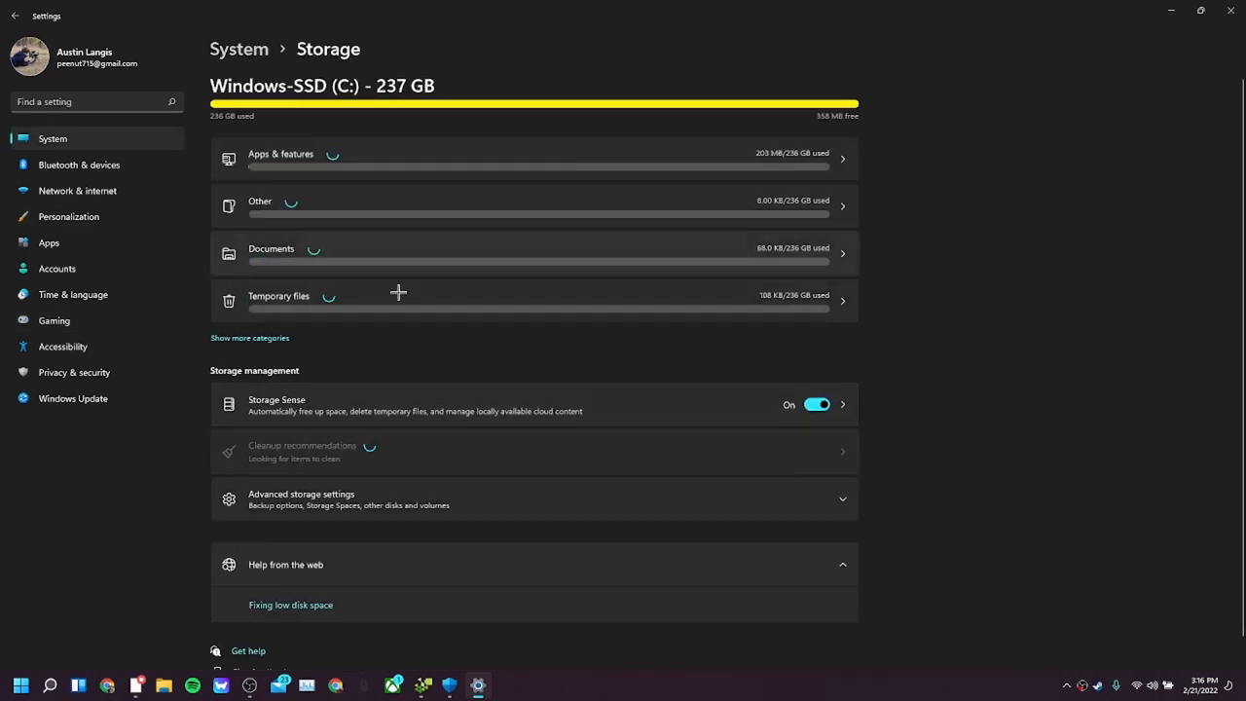
pyautogui.click(300, 498)
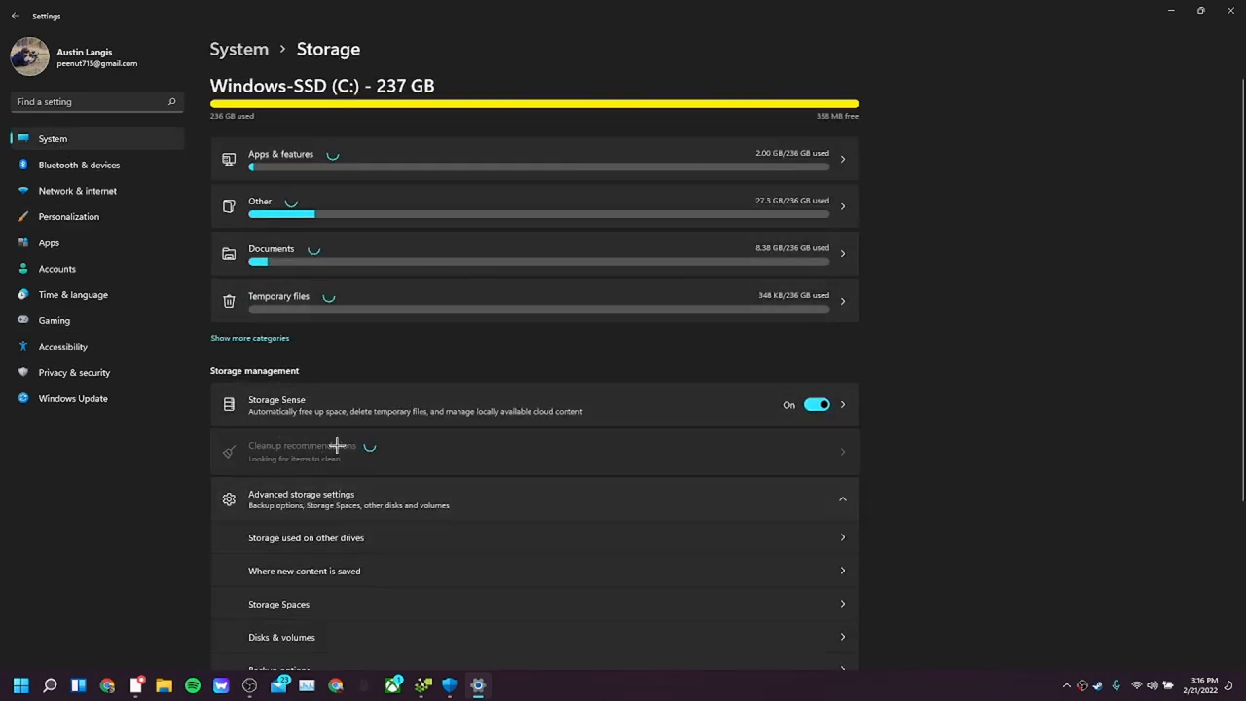
pyautogui.scroll(-3)
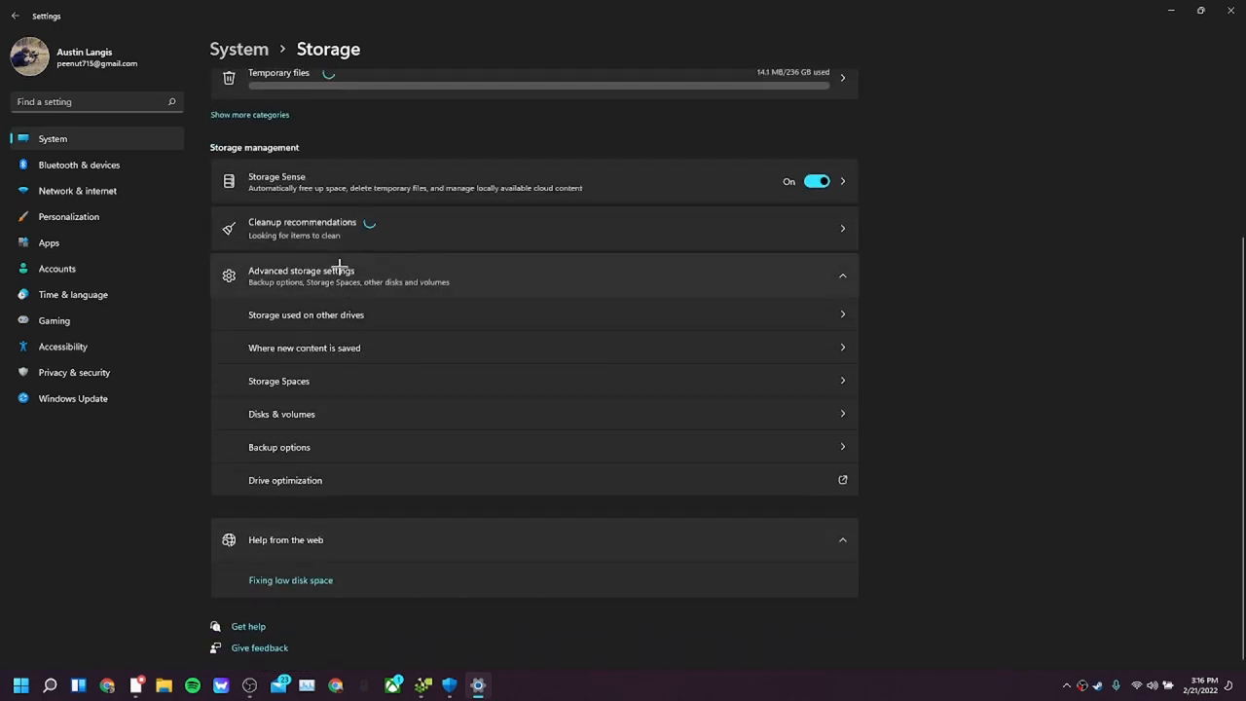
pyautogui.click(306, 314)
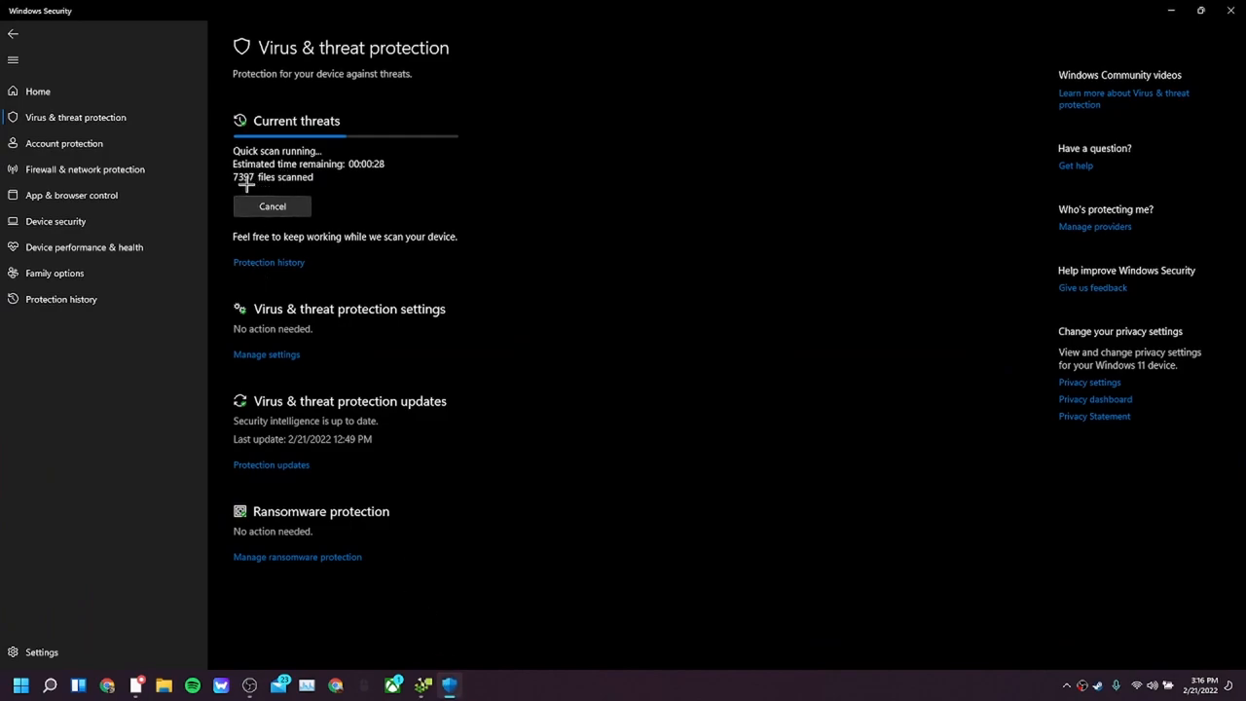
pyautogui.moveTo(348, 151)
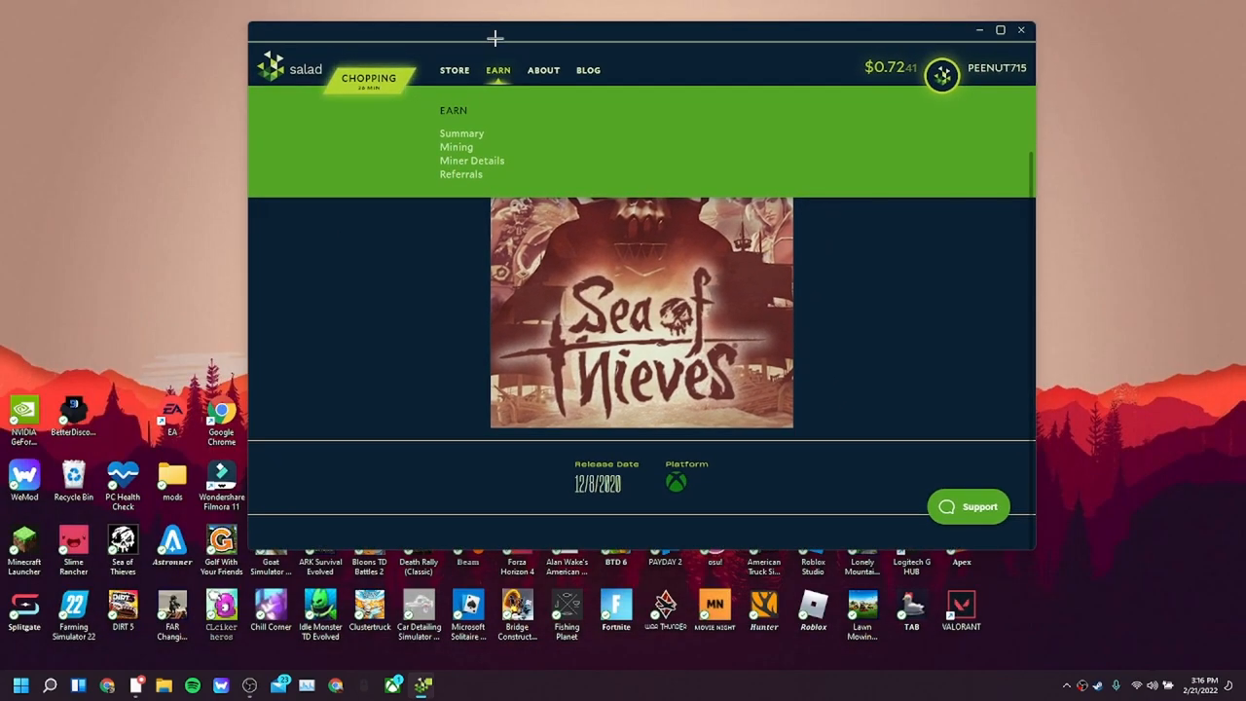
# Nudge the Salad window left, open the Steam key listings, and maximize the window.
pyautogui.moveTo(495, 37); pyautogui.dragTo(453, 30)
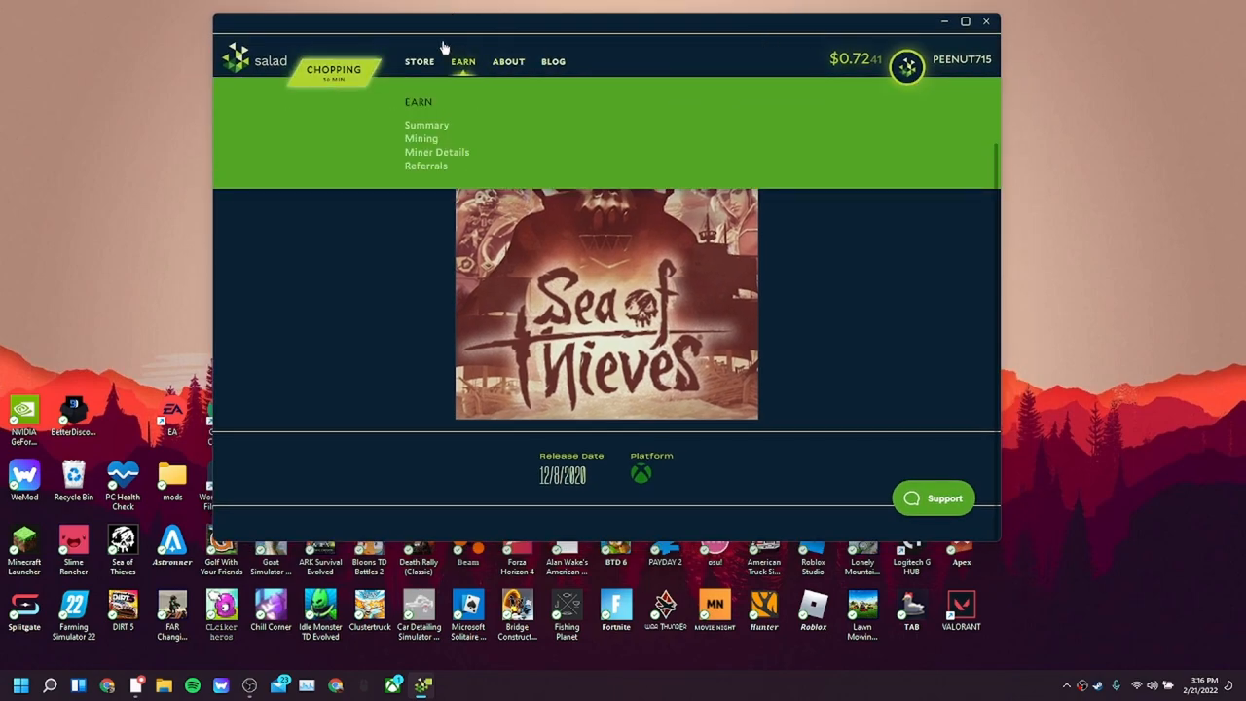
pyautogui.click(420, 61)
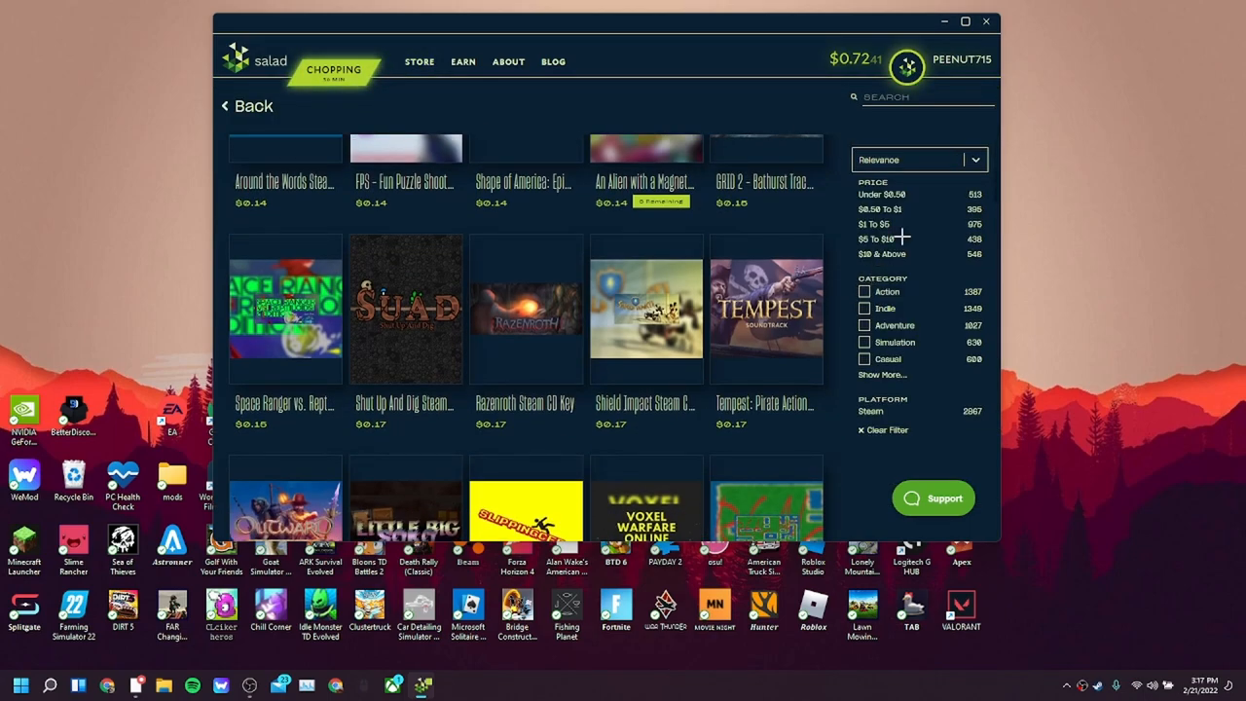
pyautogui.moveTo(561, 72)
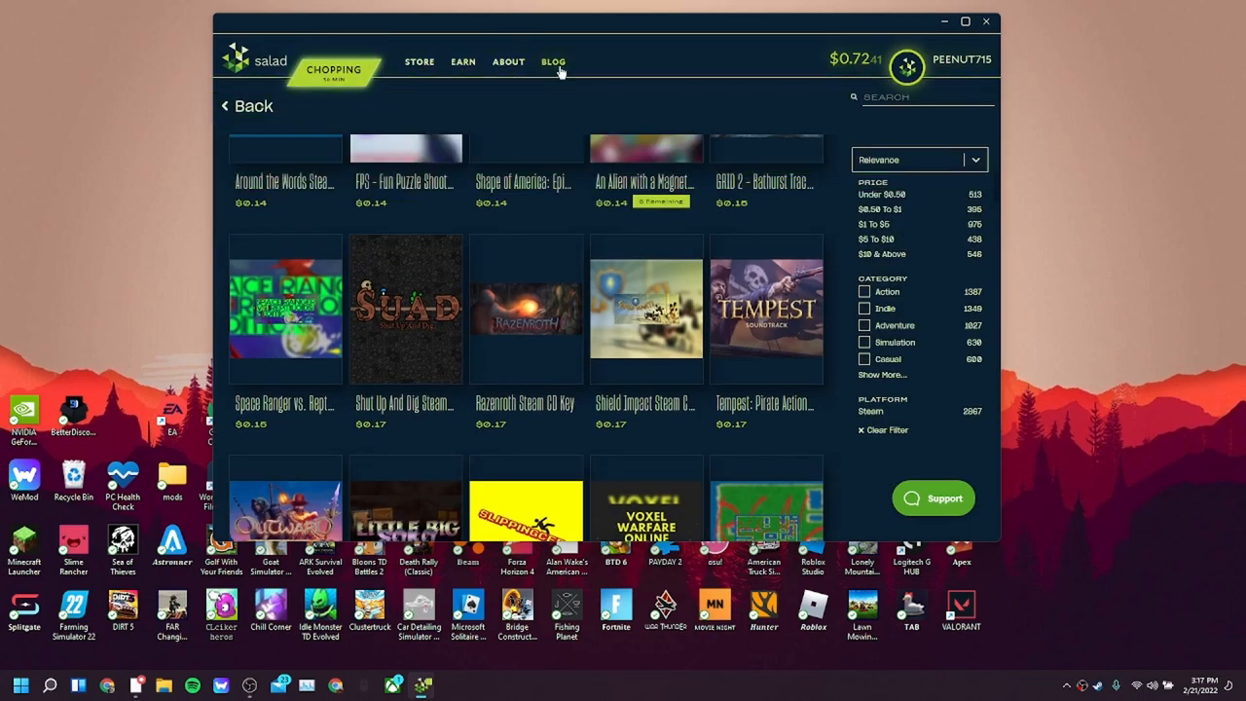
pyautogui.moveTo(545, 47)
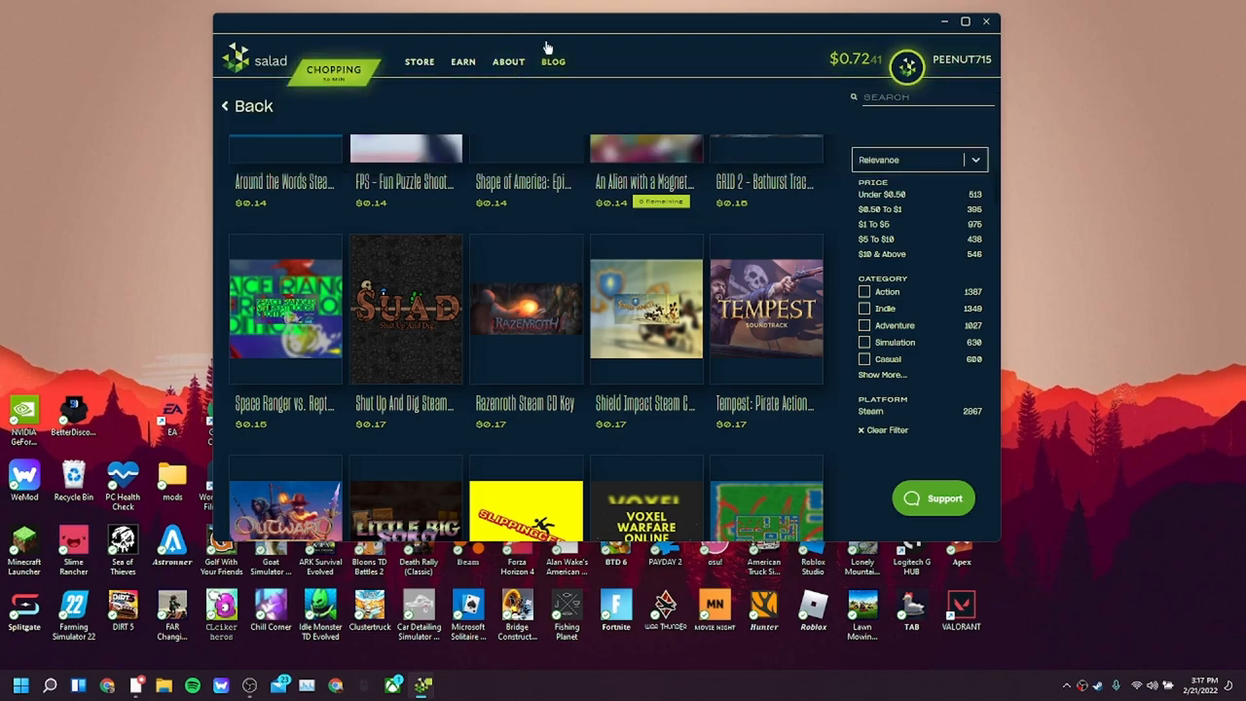
pyautogui.click(970, 20)
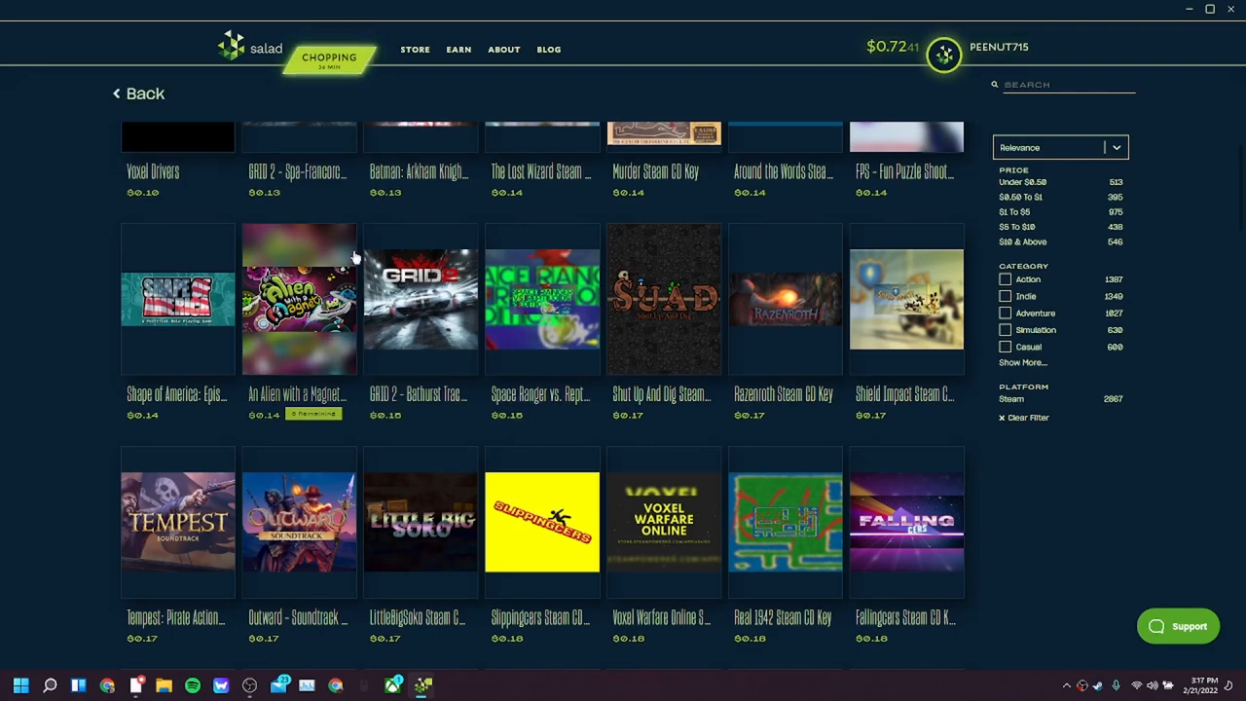
pyautogui.moveTo(451, 370)
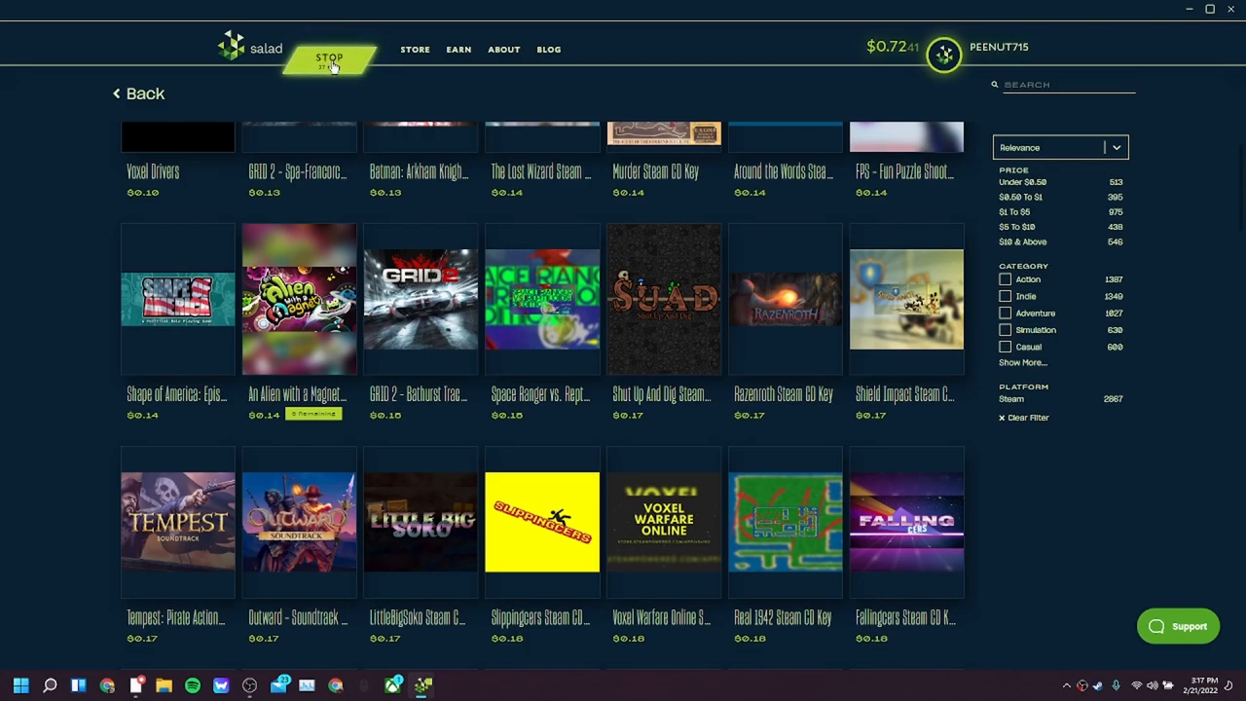
# Clear the Steam filter to list all-platform charity donations, then open the profile dropdown.
pyautogui.click(333, 54)
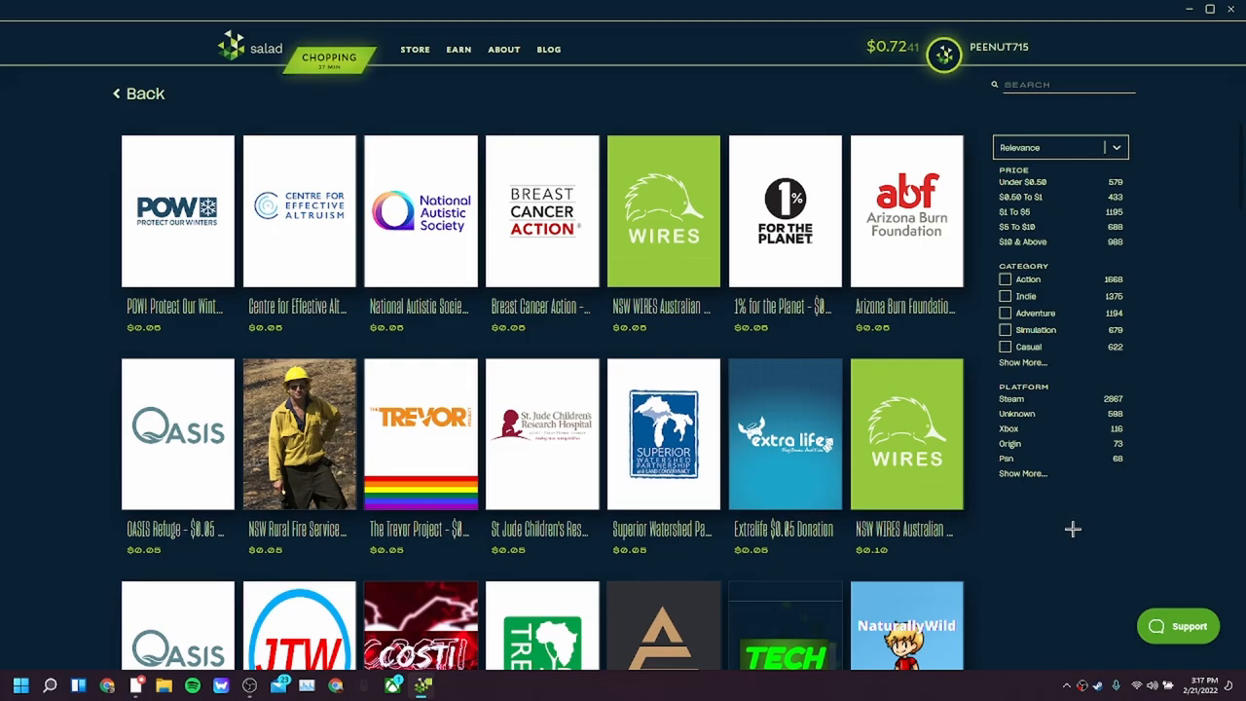
pyautogui.click(944, 47)
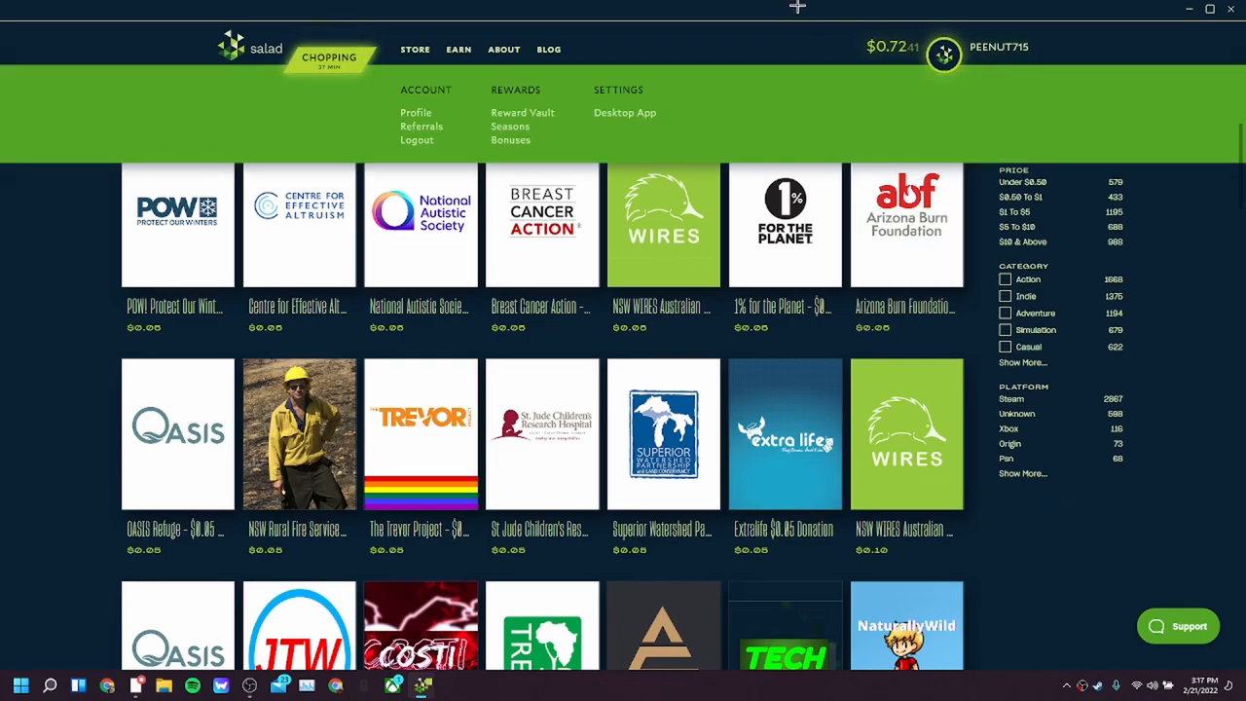